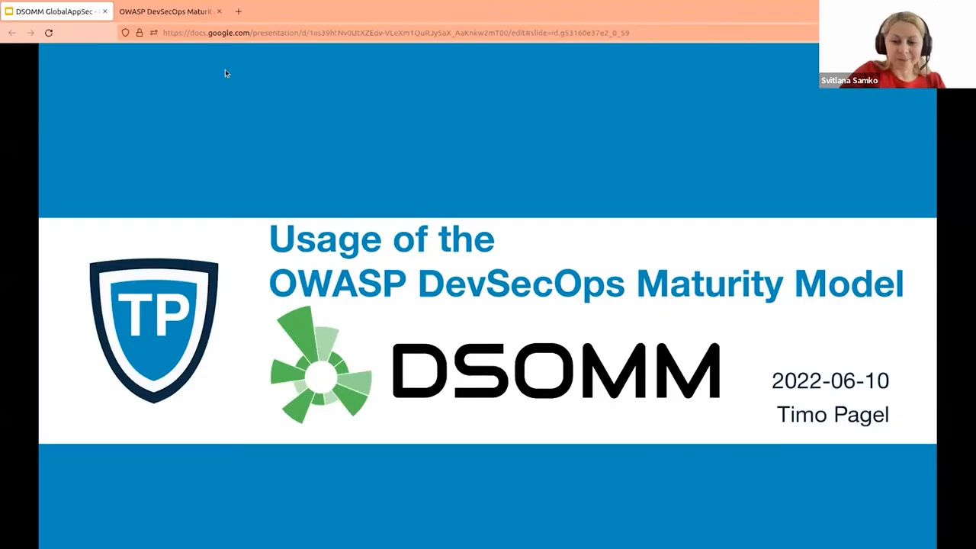
{"action": "mouse_move", "coordinate": [278, 16]}
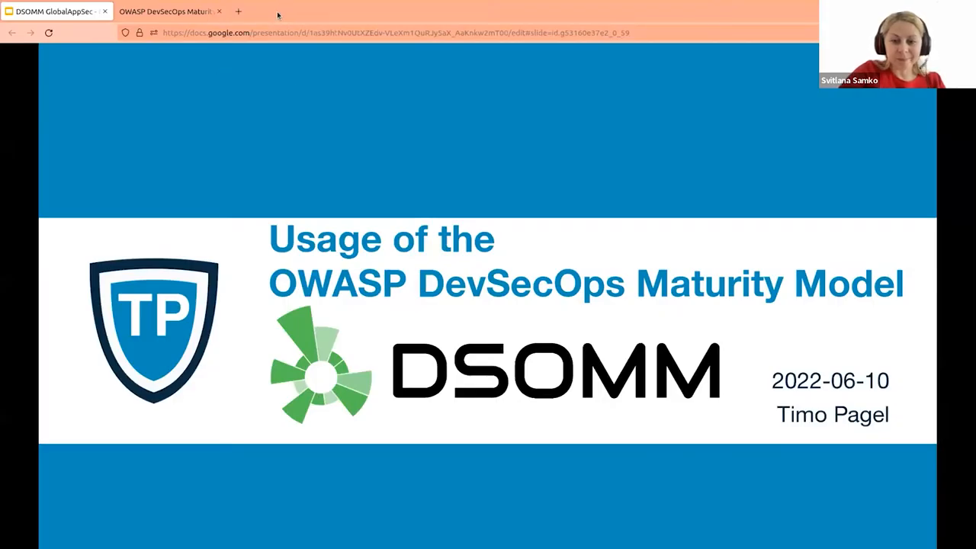
{"action": "mouse_move", "coordinate": [282, 157]}
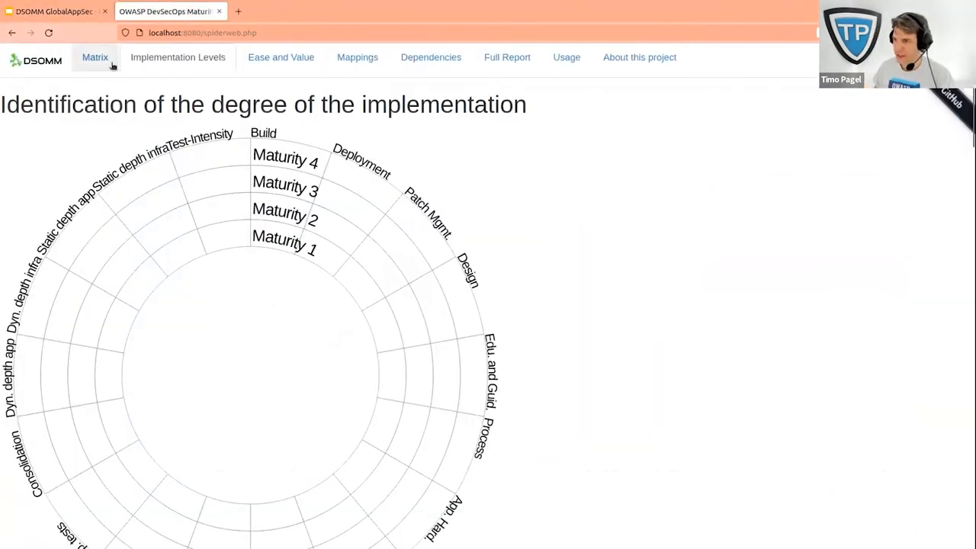
Show the Matrix page listing every dimension's practices across Levels 1–4.
{"action": "left_click", "coordinate": [94, 58]}
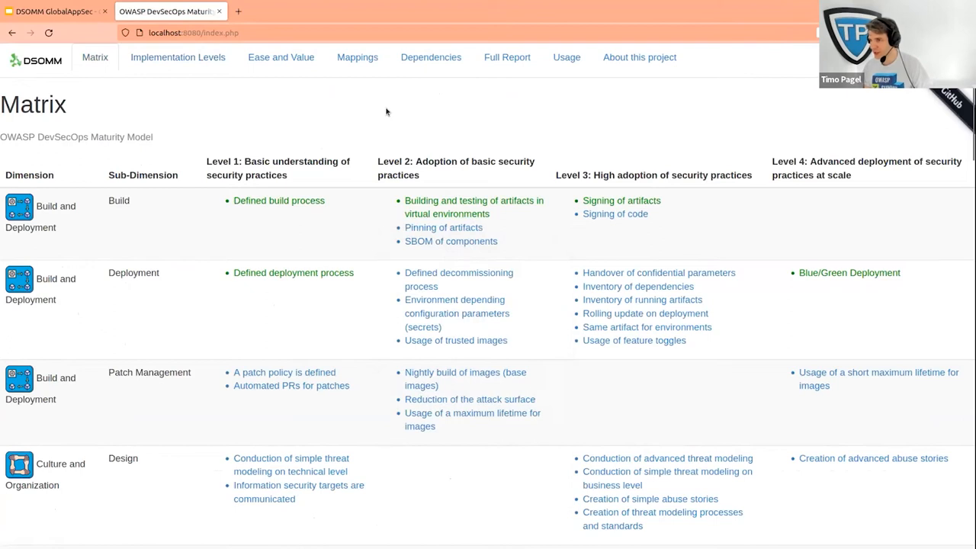
{"action": "mouse_move", "coordinate": [254, 137]}
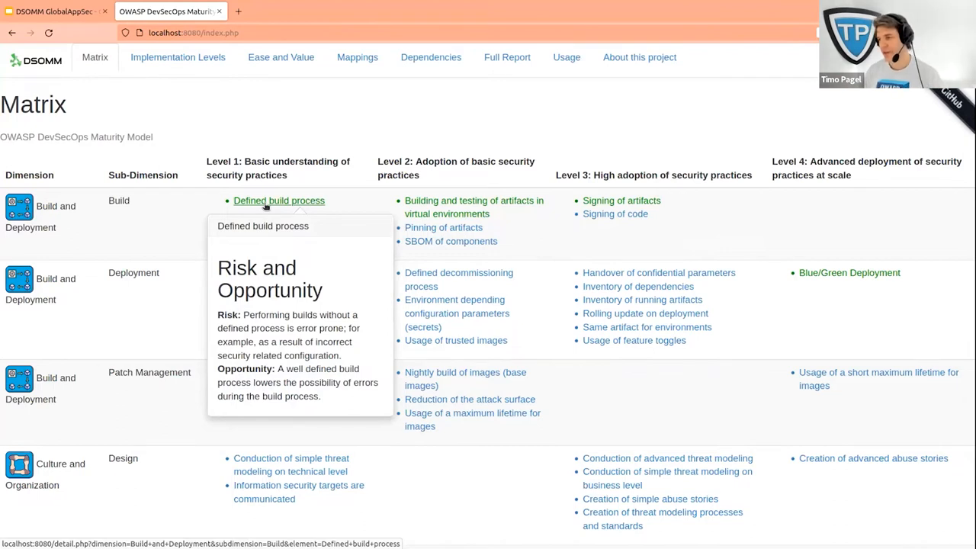
View the Defined build process detail page down to its assessment, hints and SAMM/ISO mappings.
{"action": "left_click", "coordinate": [277, 201]}
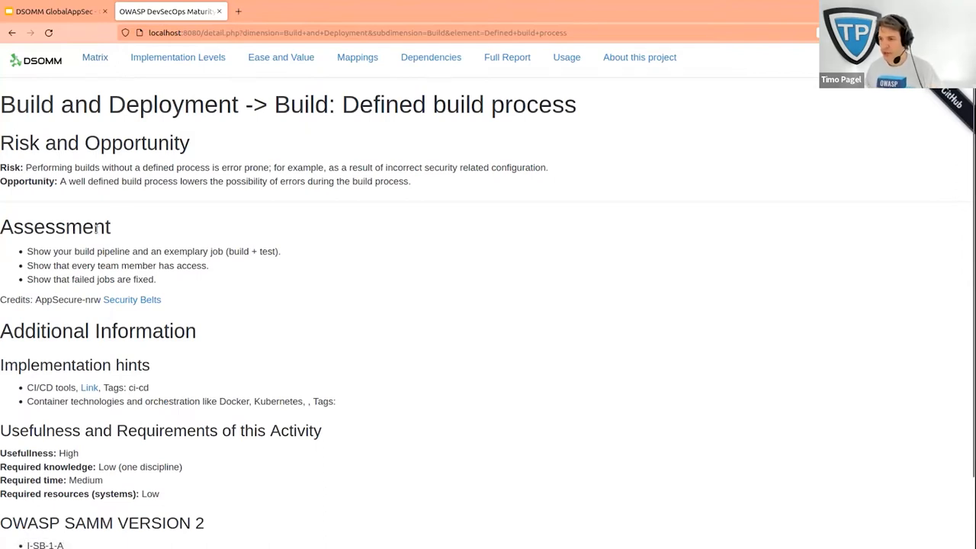
{"action": "mouse_move", "coordinate": [268, 262]}
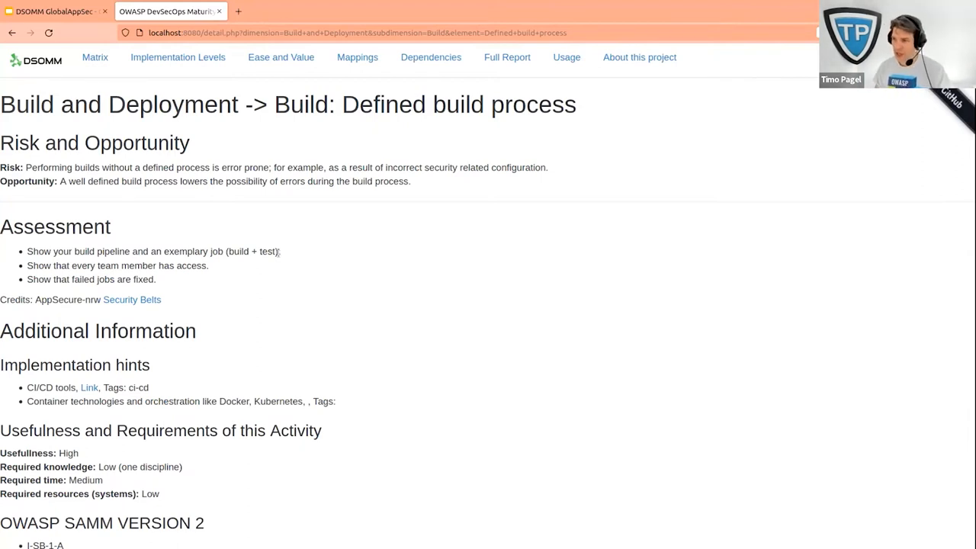
{"action": "mouse_move", "coordinate": [101, 213]}
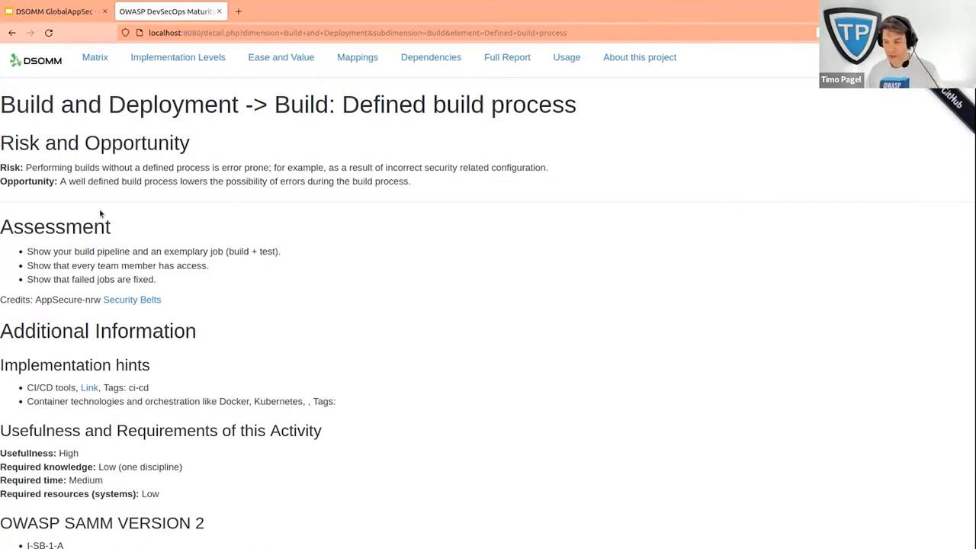
{"action": "mouse_move", "coordinate": [229, 244]}
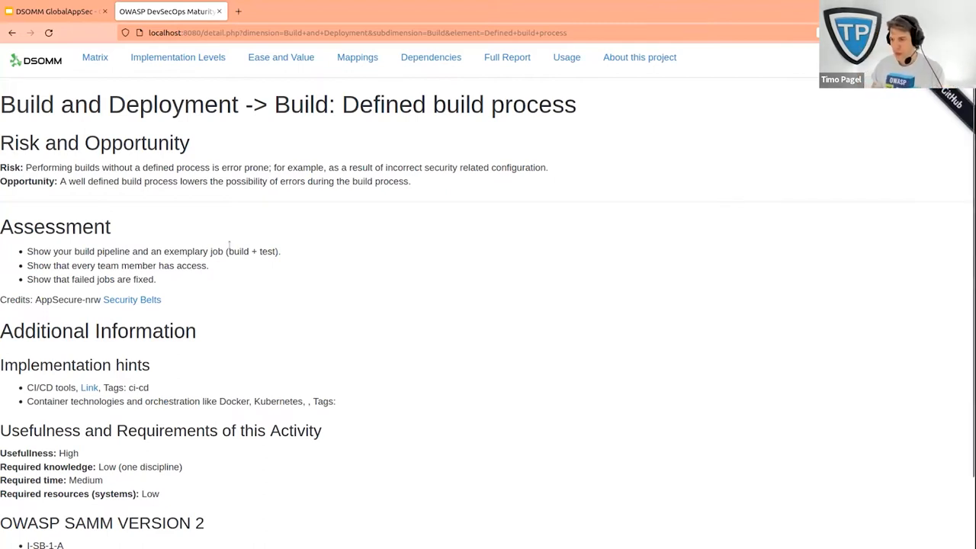
{"action": "scroll", "scroll_direction": "down", "scroll_amount": 3}
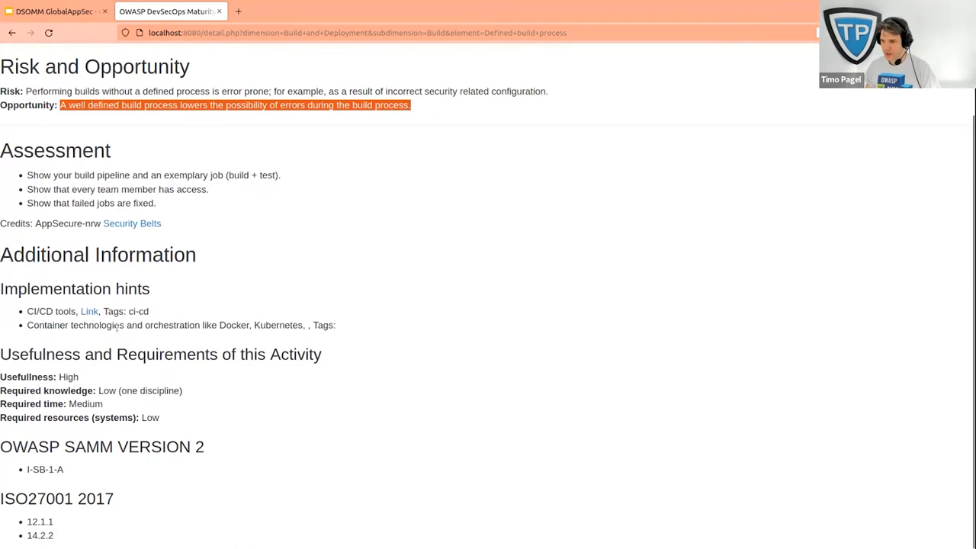
{"action": "mouse_move", "coordinate": [88, 311]}
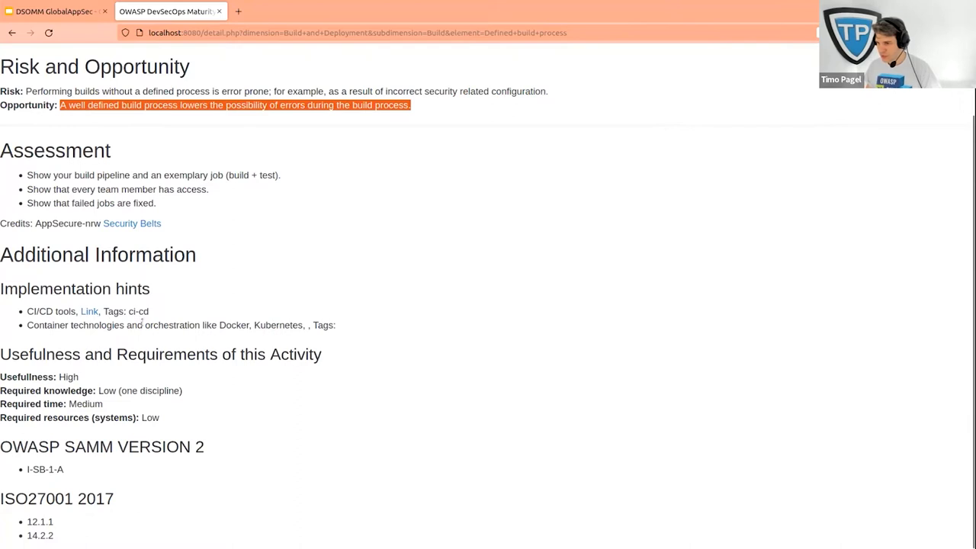
{"action": "mouse_move", "coordinate": [384, 293]}
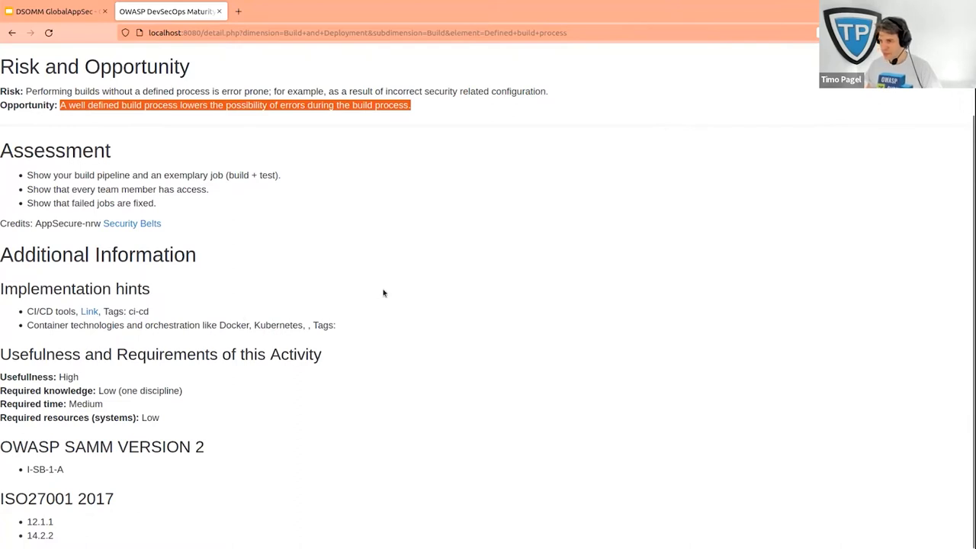
{"action": "scroll", "scroll_direction": "up", "scroll_amount": 3}
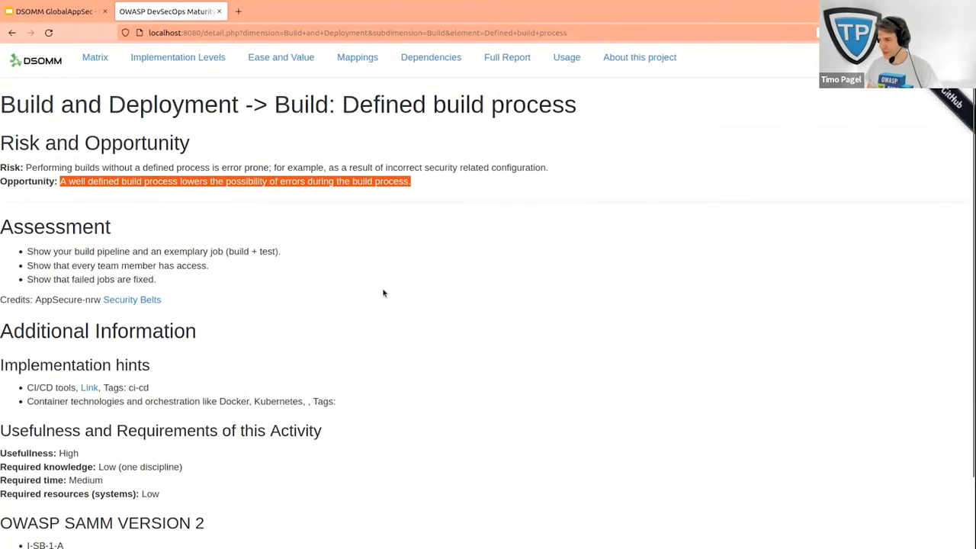
{"action": "mouse_move", "coordinate": [75, 418]}
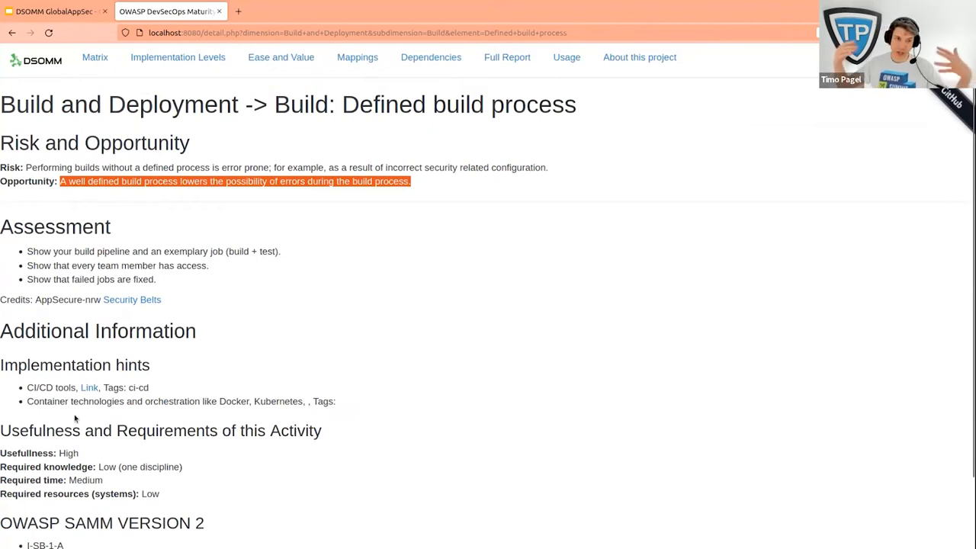
{"action": "scroll", "scroll_direction": "down", "scroll_amount": 3}
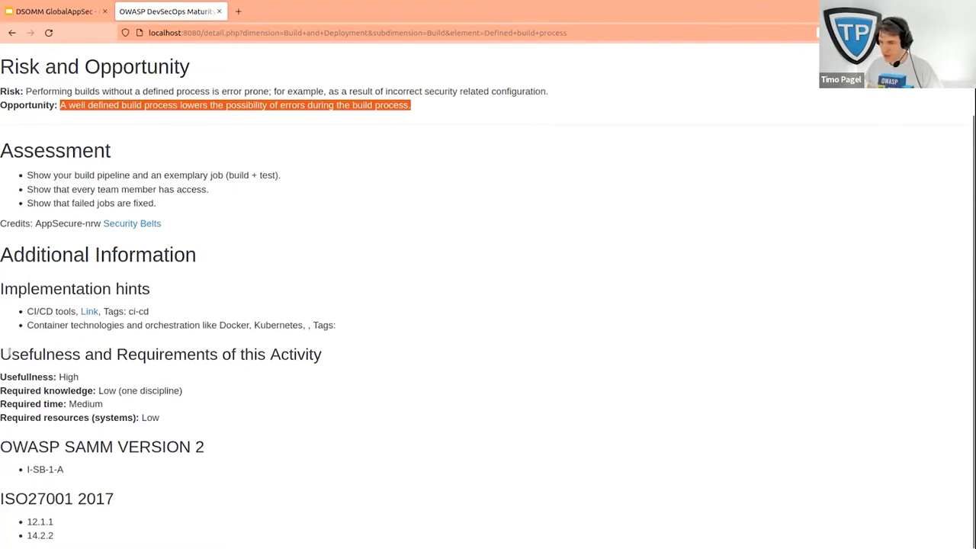
{"action": "mouse_move", "coordinate": [105, 378]}
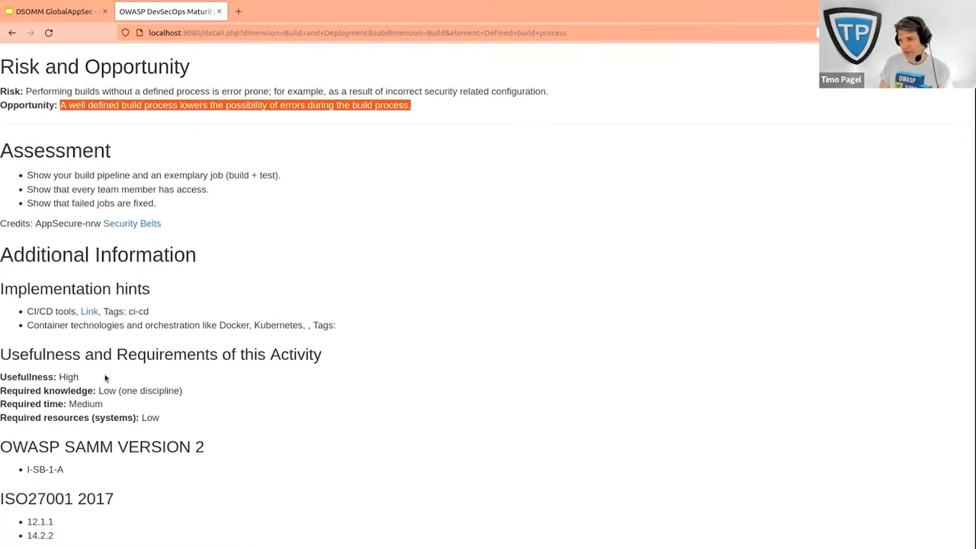
{"action": "mouse_move", "coordinate": [83, 384]}
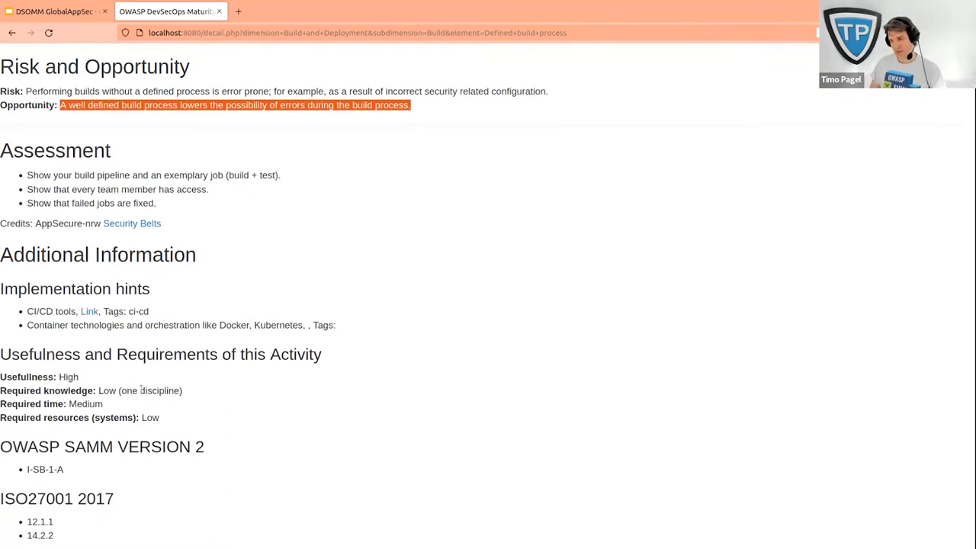
{"action": "mouse_move", "coordinate": [235, 320]}
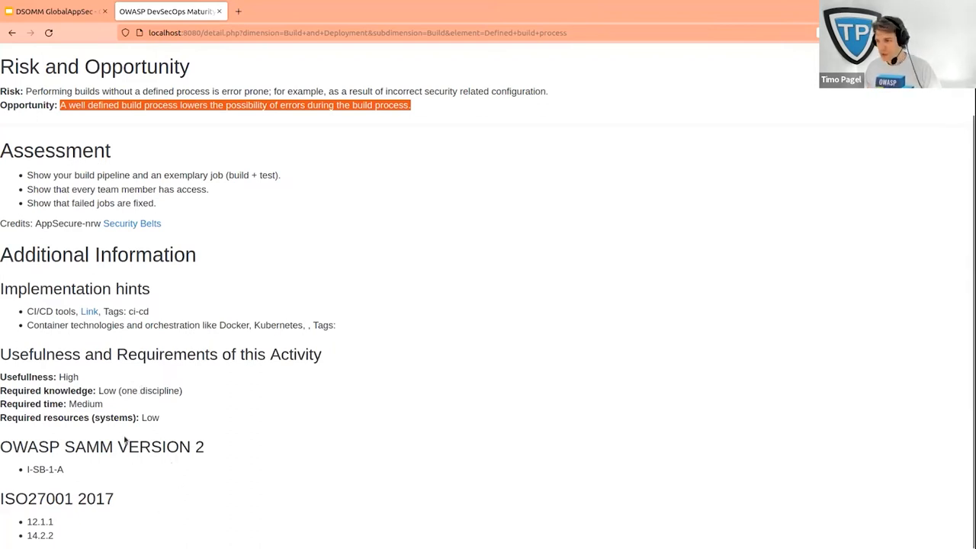
{"action": "double_click", "coordinate": [100, 446]}
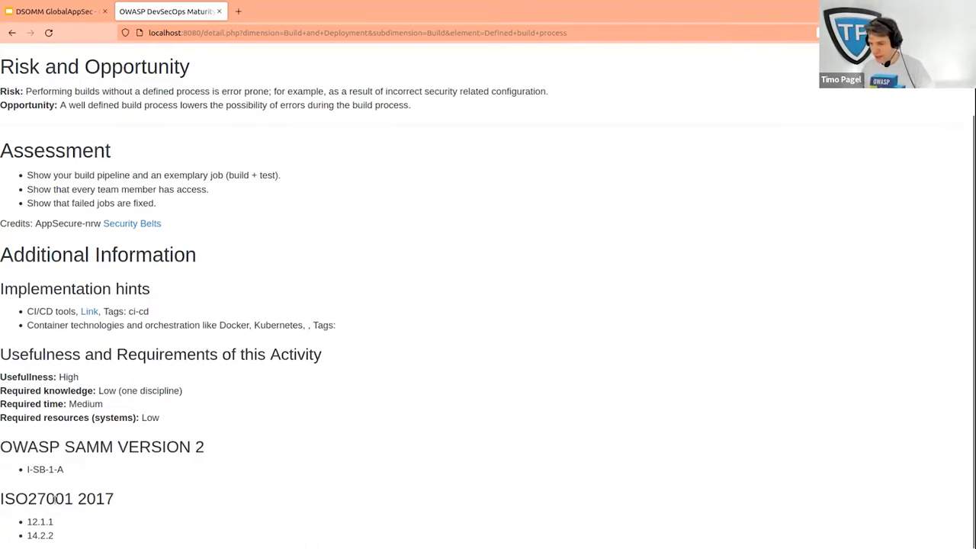
{"action": "double_click", "coordinate": [56, 497]}
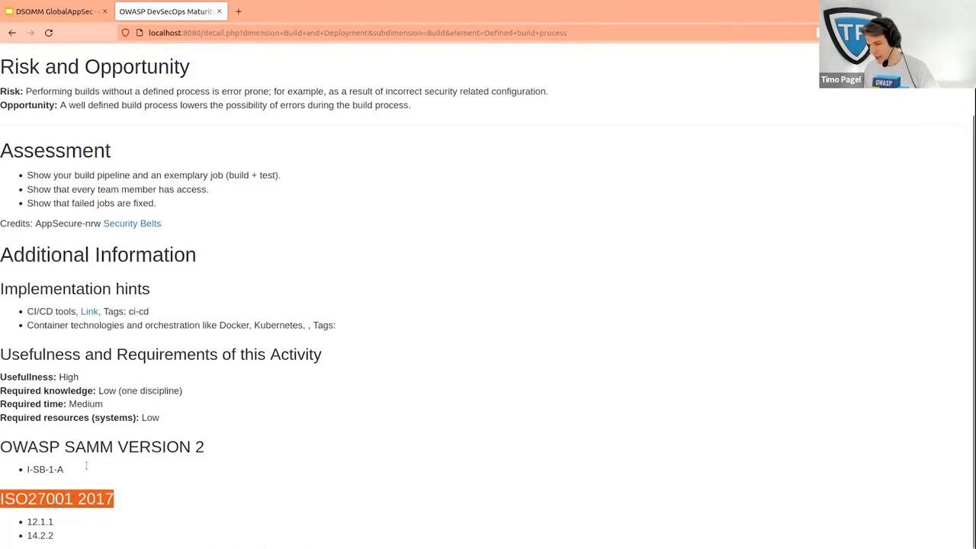
{"action": "left_click", "coordinate": [49, 32]}
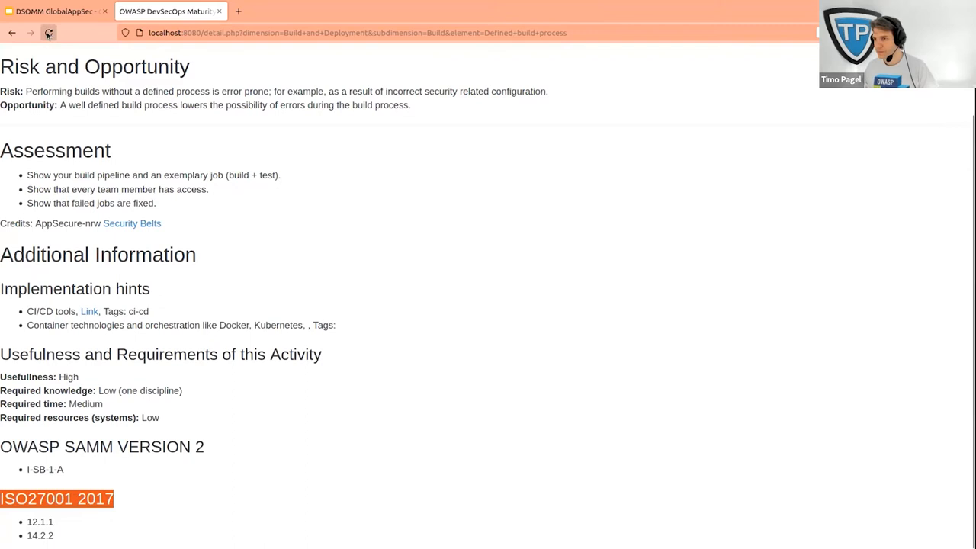
Reach the Activities per Dimension summary (156 activities, 5 dimensions) and mark the 18 sub-dimensions count.
{"action": "left_click", "coordinate": [49, 32]}
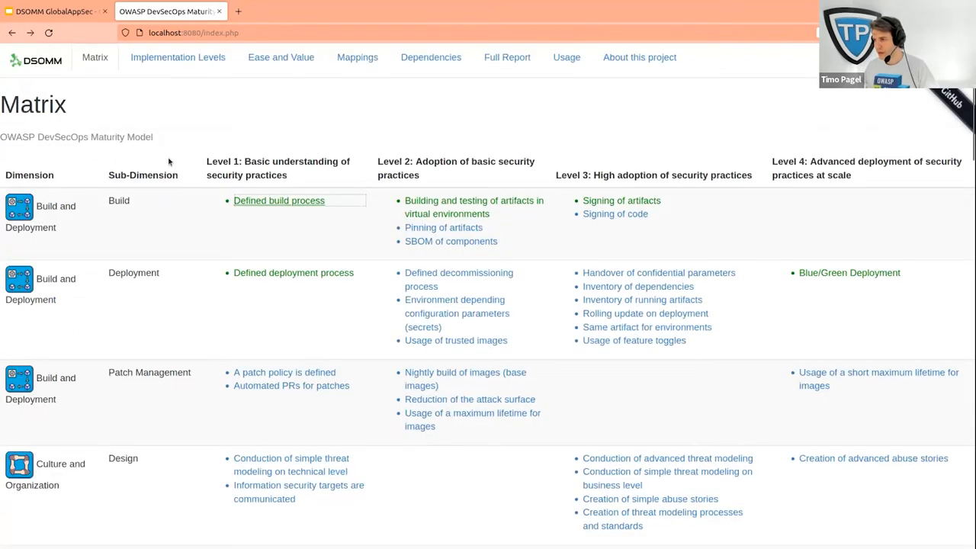
{"action": "scroll", "scroll_direction": "down", "scroll_amount": 3}
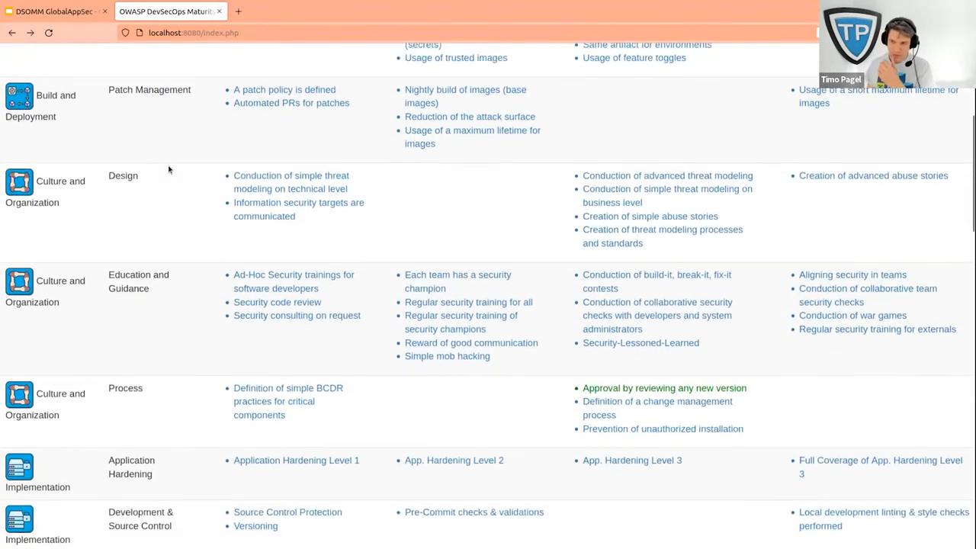
{"action": "scroll", "scroll_direction": "down", "scroll_amount": 3}
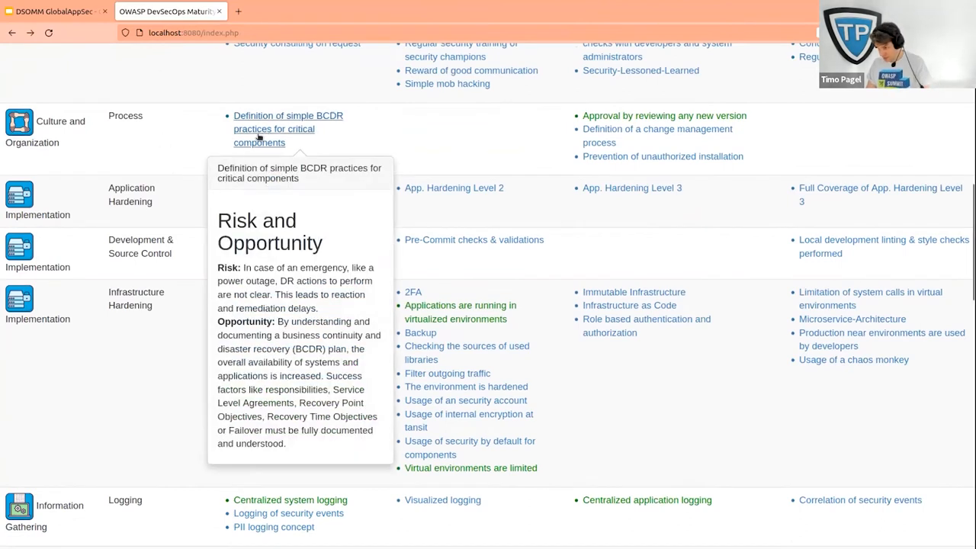
{"action": "scroll", "scroll_direction": "down", "scroll_amount": 3}
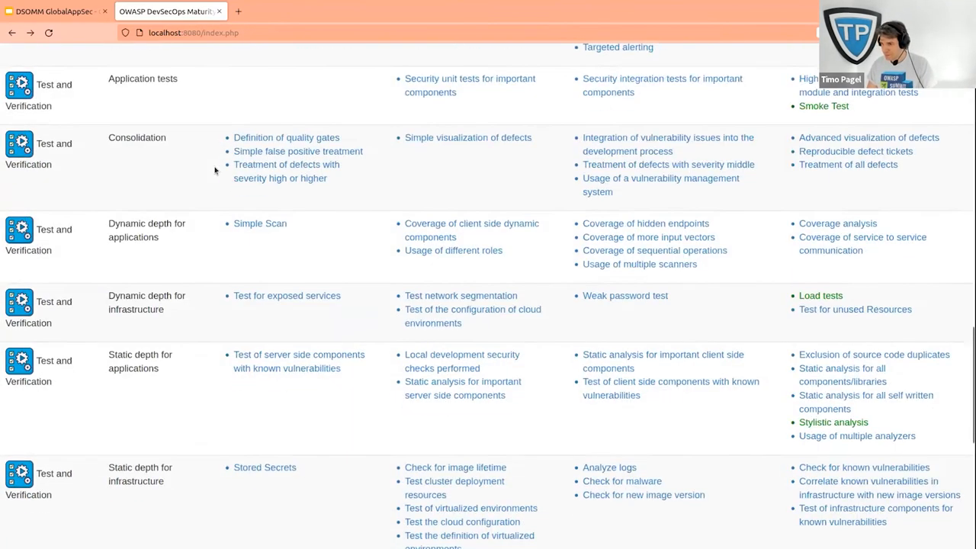
{"action": "scroll", "scroll_direction": "down", "scroll_amount": 3}
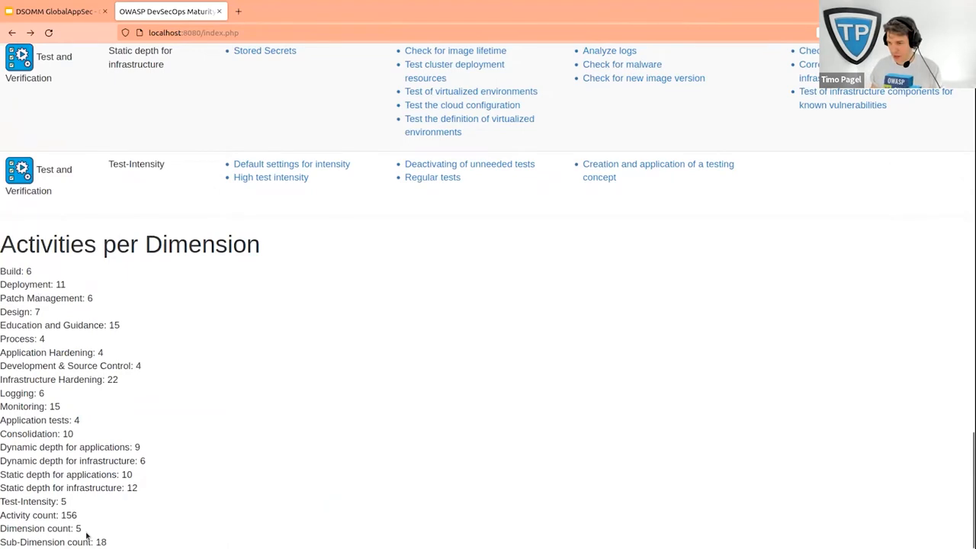
{"action": "double_click", "coordinate": [30, 528]}
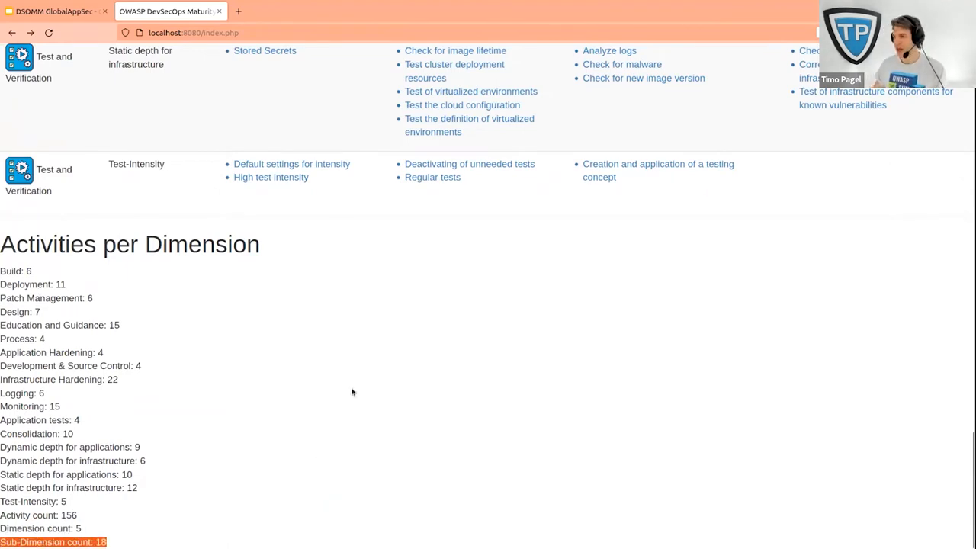
Return to the Build and Deployment rows with the Risk and Opportunity preview for 'Automated PRs for patches'.
{"action": "scroll", "scroll_direction": "up", "scroll_amount": 3}
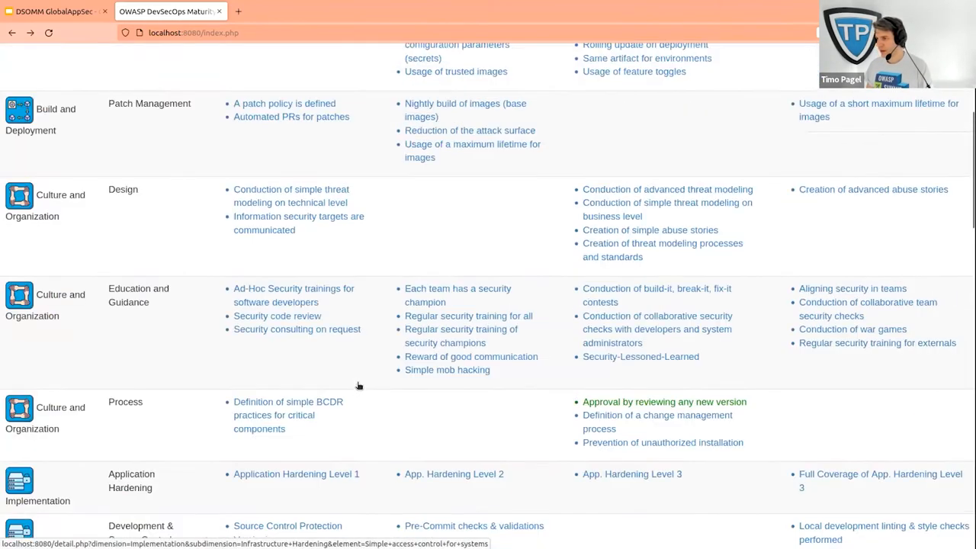
{"action": "scroll", "scroll_direction": "up", "scroll_amount": 3}
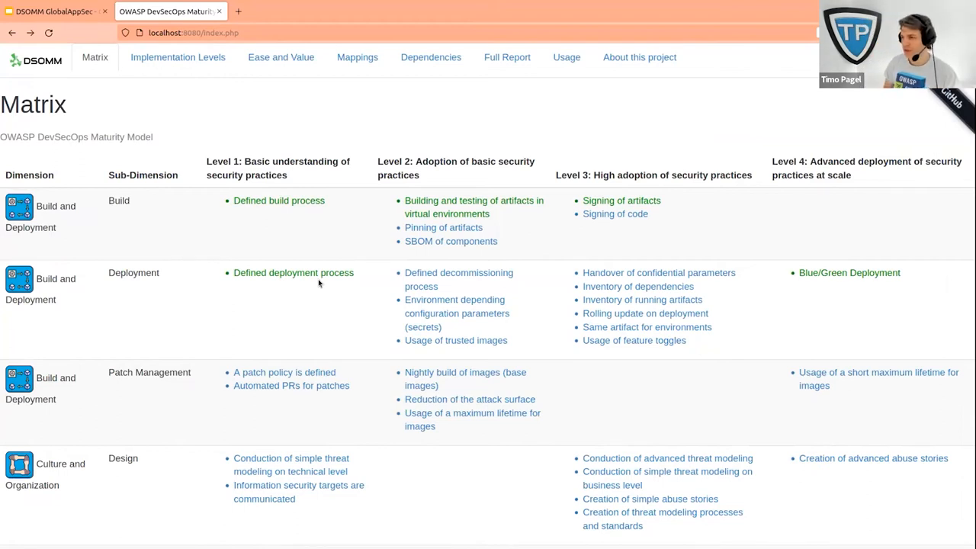
{"action": "mouse_move", "coordinate": [67, 326]}
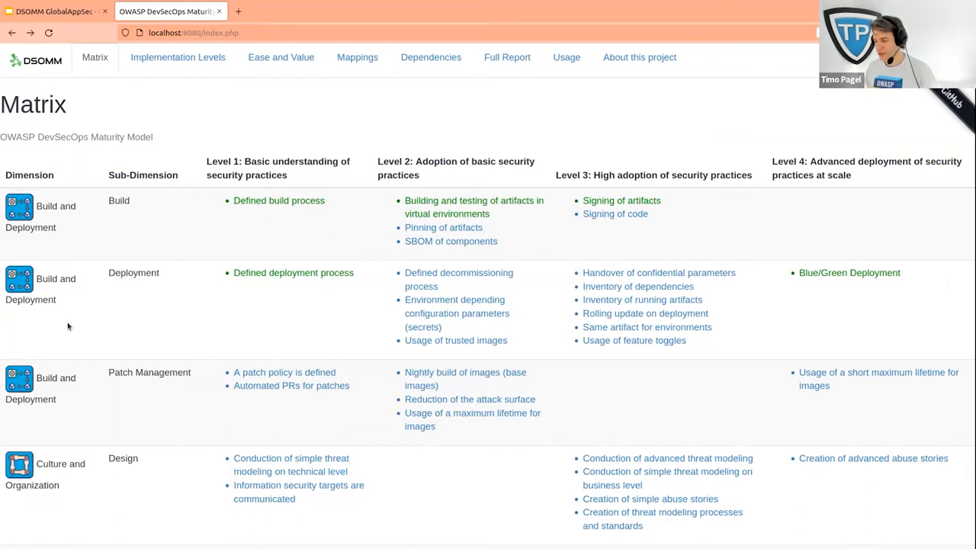
{"action": "mouse_move", "coordinate": [152, 198]}
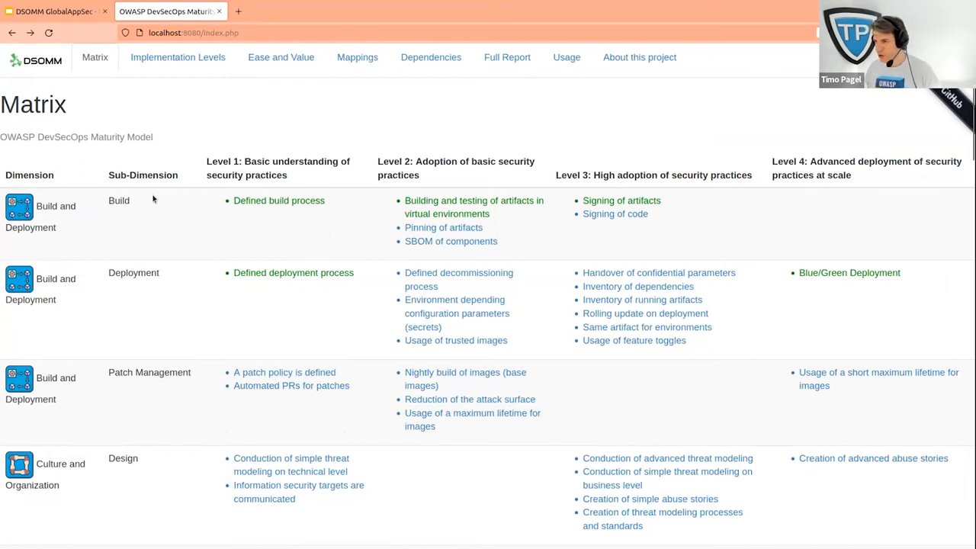
{"action": "mouse_move", "coordinate": [130, 261]}
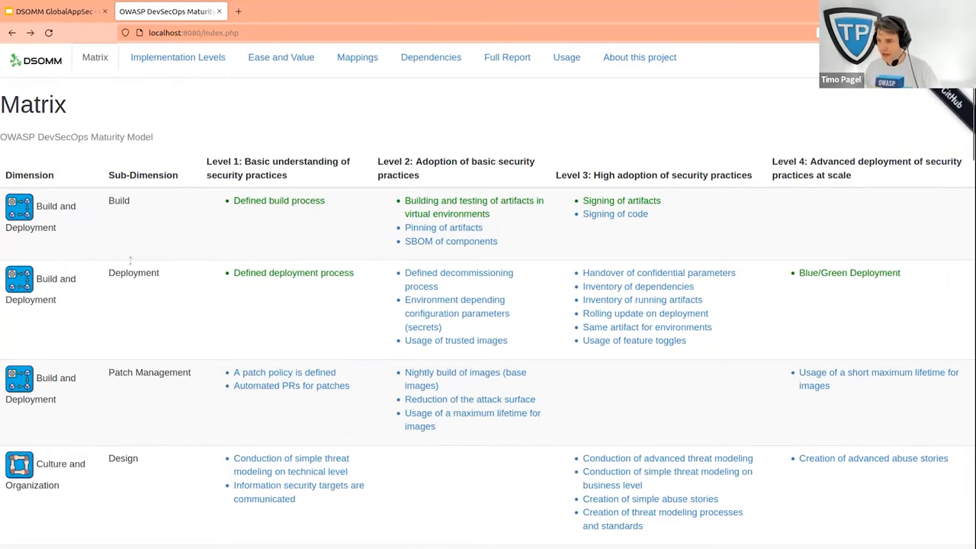
{"action": "mouse_move", "coordinate": [136, 281]}
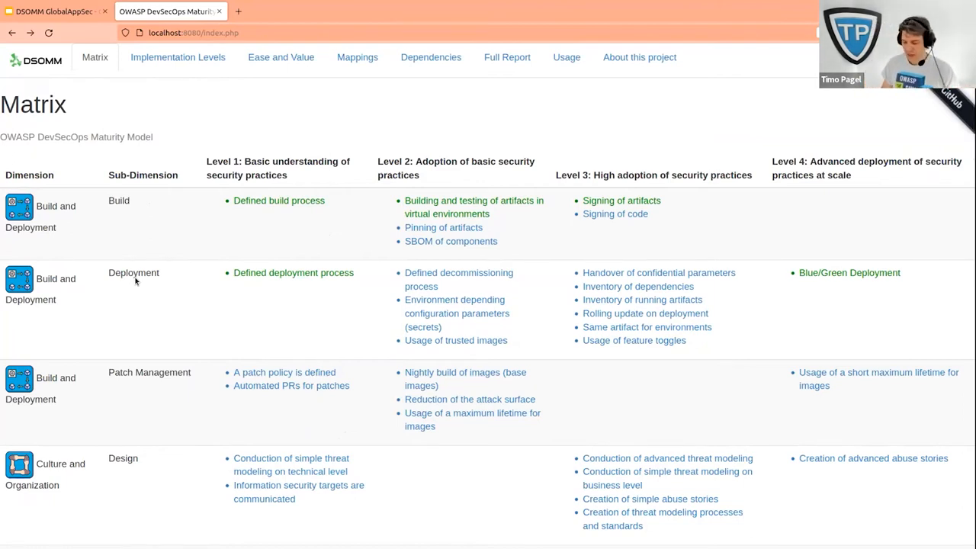
{"action": "scroll", "scroll_direction": "down", "scroll_amount": 3}
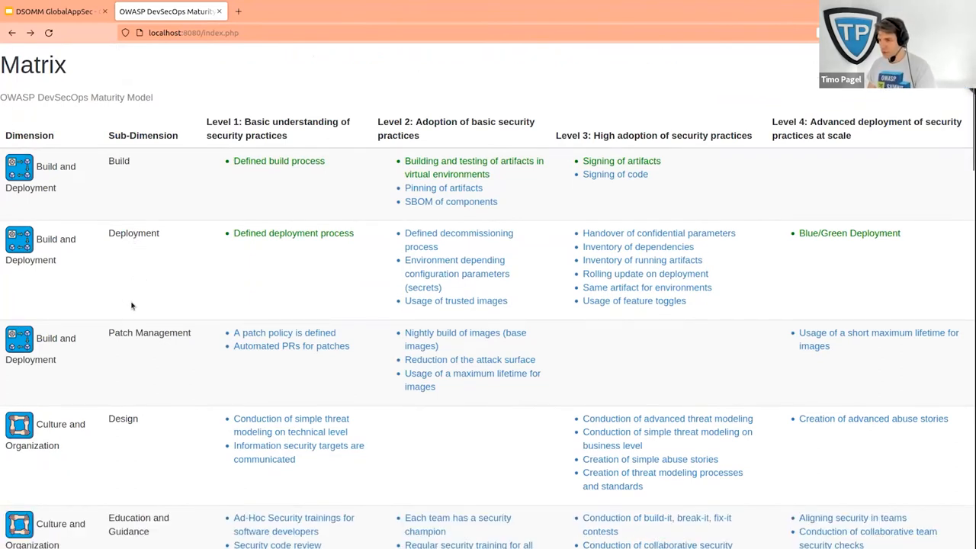
{"action": "scroll", "scroll_direction": "down", "scroll_amount": 3}
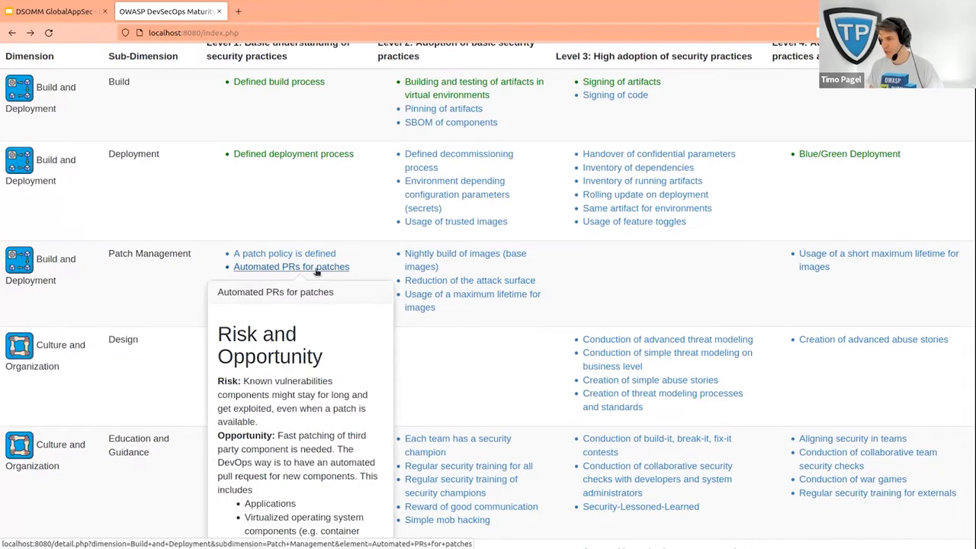
{"action": "mouse_move", "coordinate": [283, 253]}
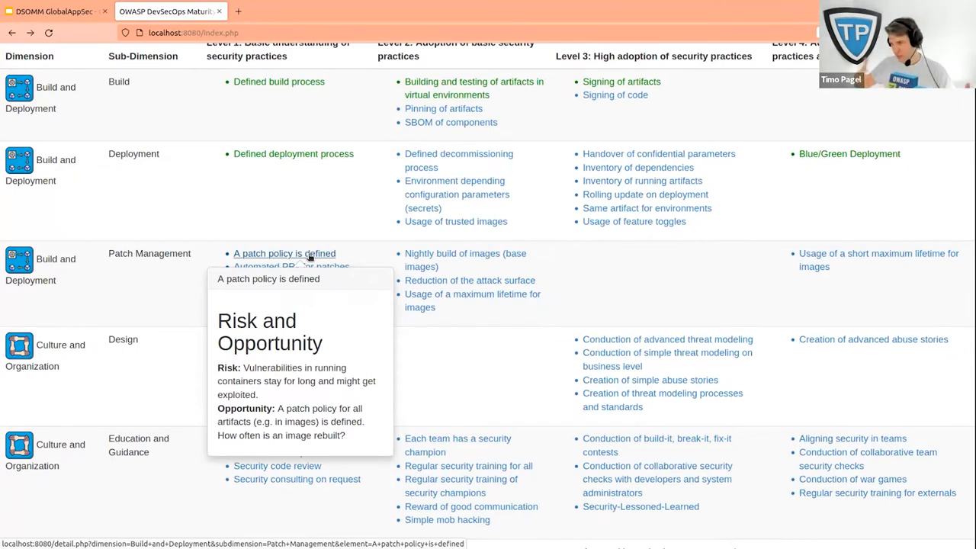
{"action": "mouse_move", "coordinate": [292, 265]}
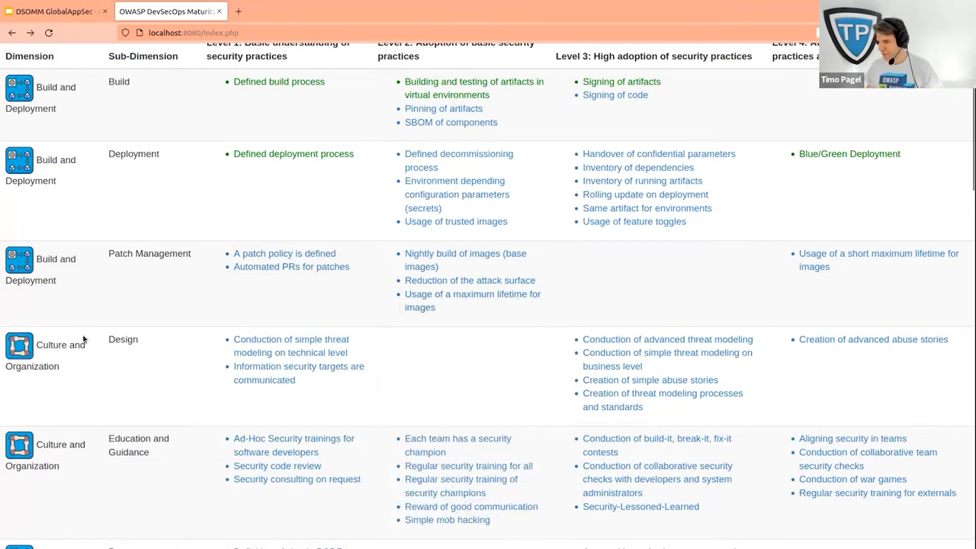
Move down past Culture and Organization to the Implementation and Information Gathering rows.
{"action": "scroll", "scroll_direction": "down", "scroll_amount": 3}
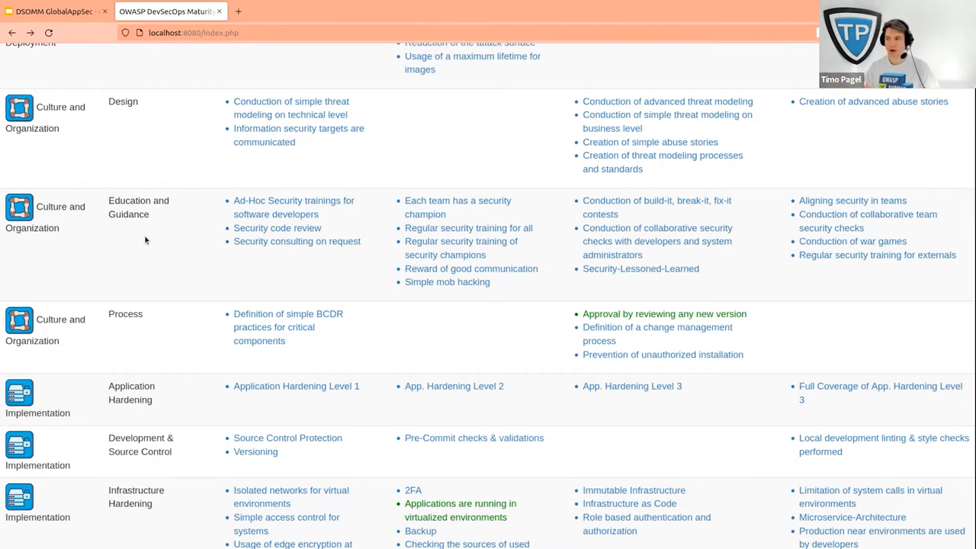
{"action": "scroll", "scroll_direction": "down", "scroll_amount": 3}
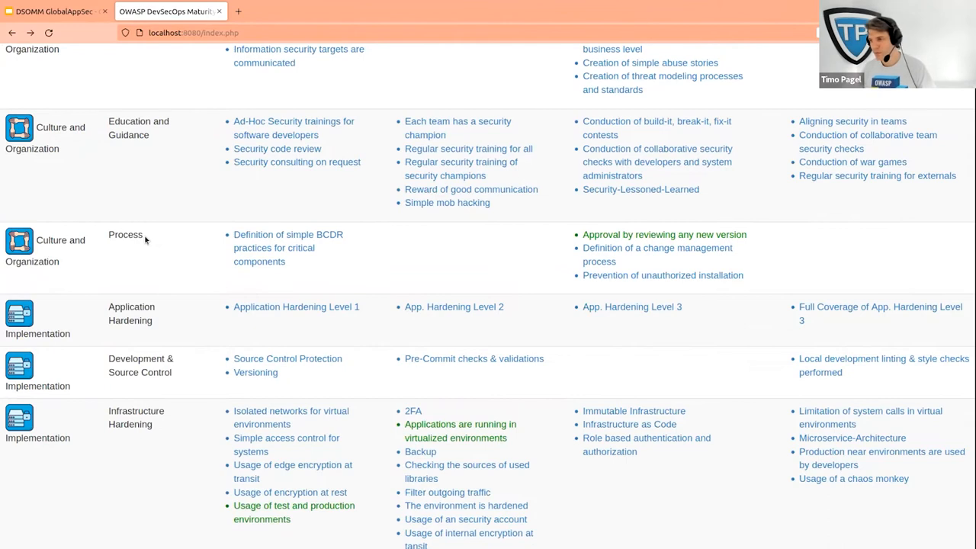
{"action": "scroll", "scroll_direction": "down", "scroll_amount": 3}
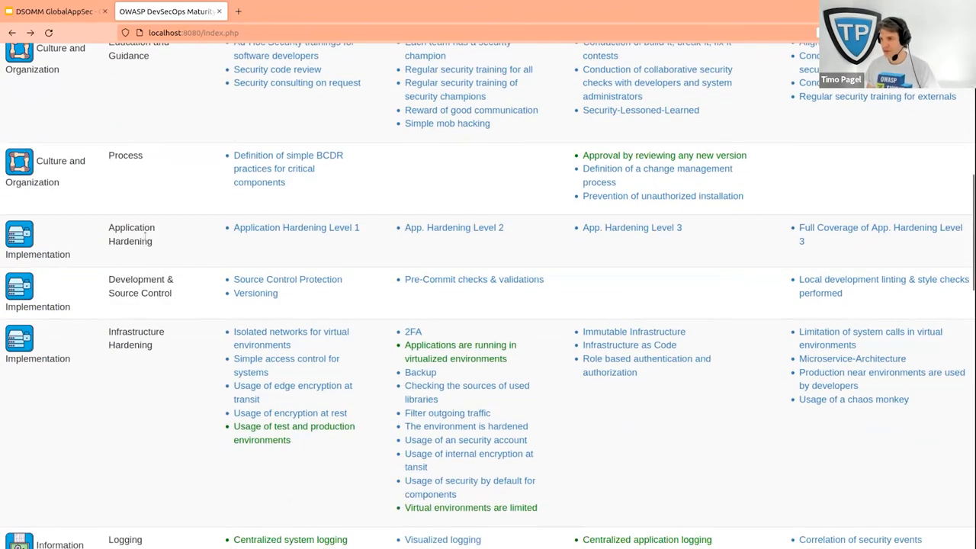
{"action": "mouse_move", "coordinate": [186, 176]}
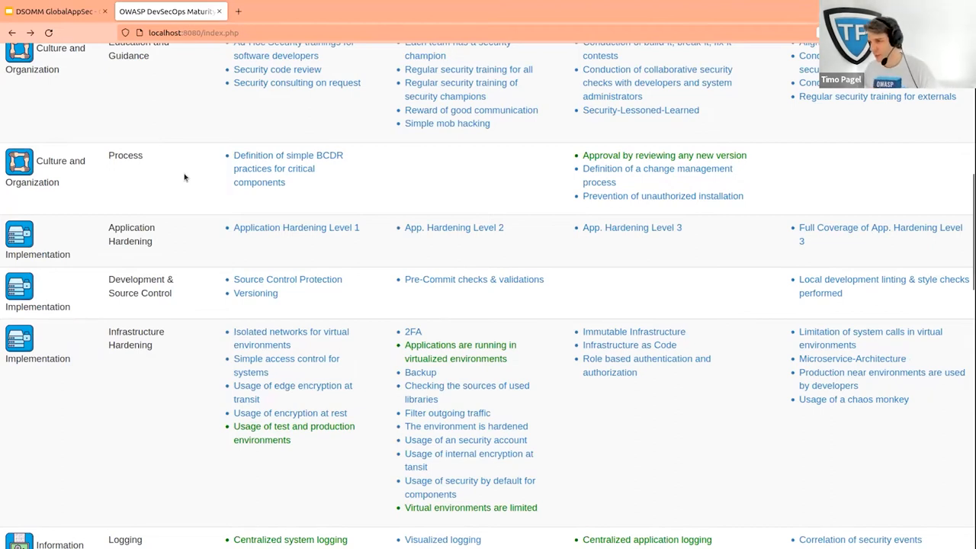
{"action": "scroll", "scroll_direction": "down", "scroll_amount": 3}
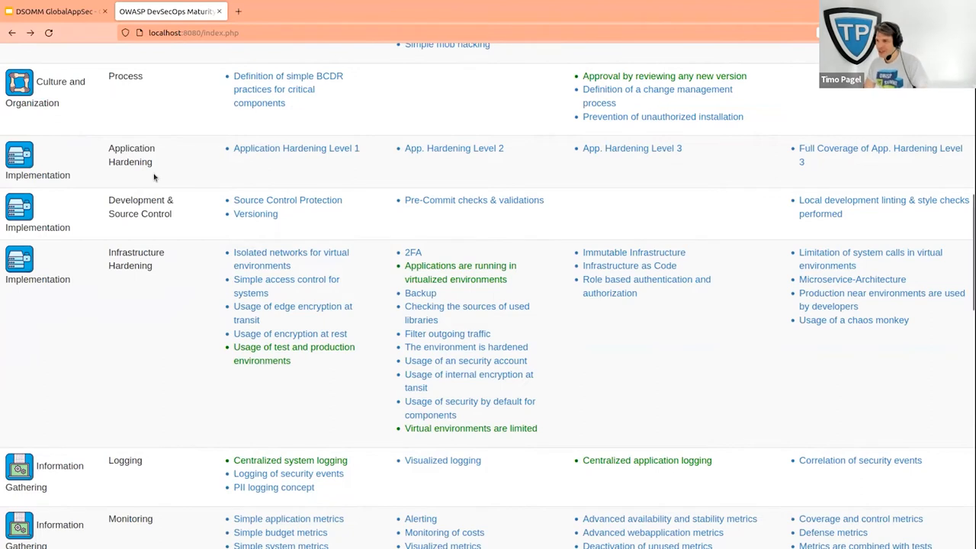
{"action": "mouse_move", "coordinate": [242, 162]}
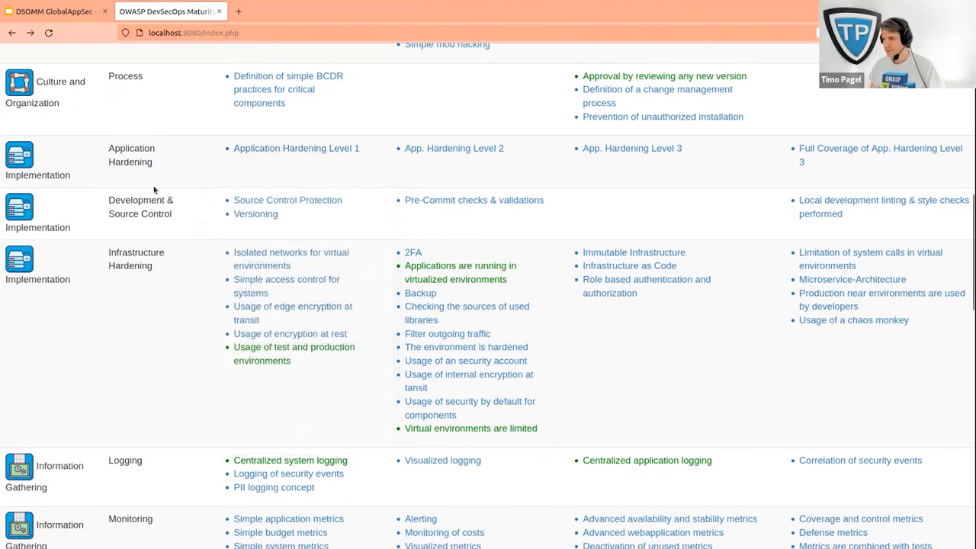
{"action": "scroll", "scroll_direction": "down", "scroll_amount": 3}
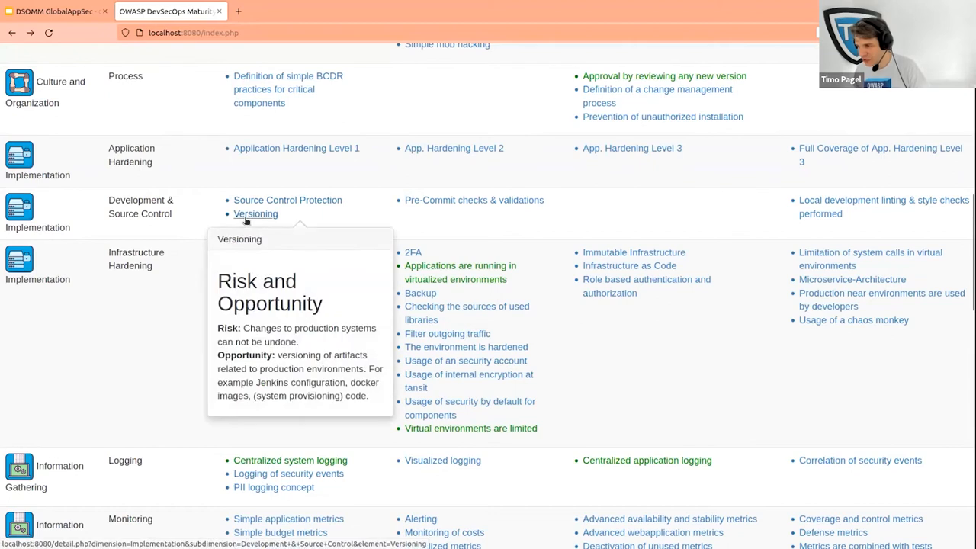
{"action": "mouse_move", "coordinate": [183, 153]}
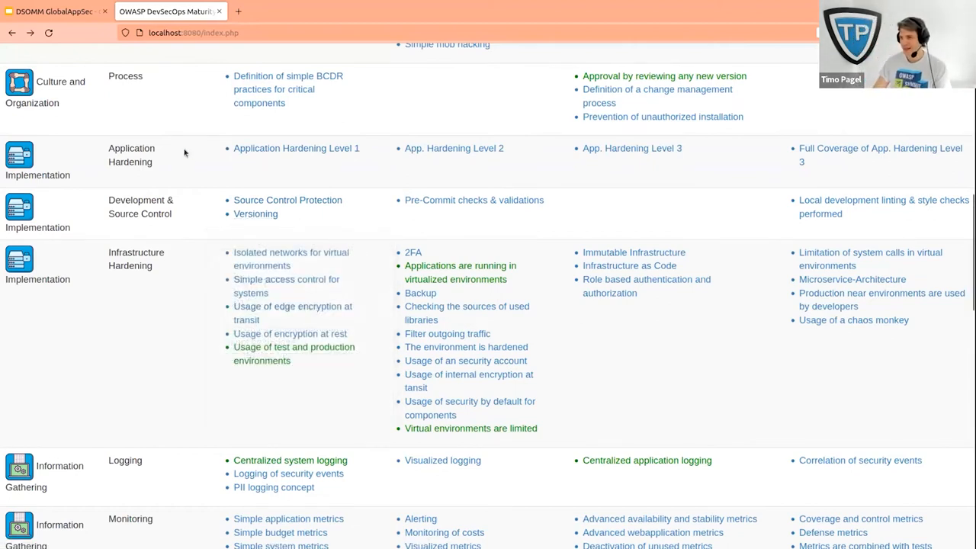
{"action": "scroll", "scroll_direction": "down", "scroll_amount": 3}
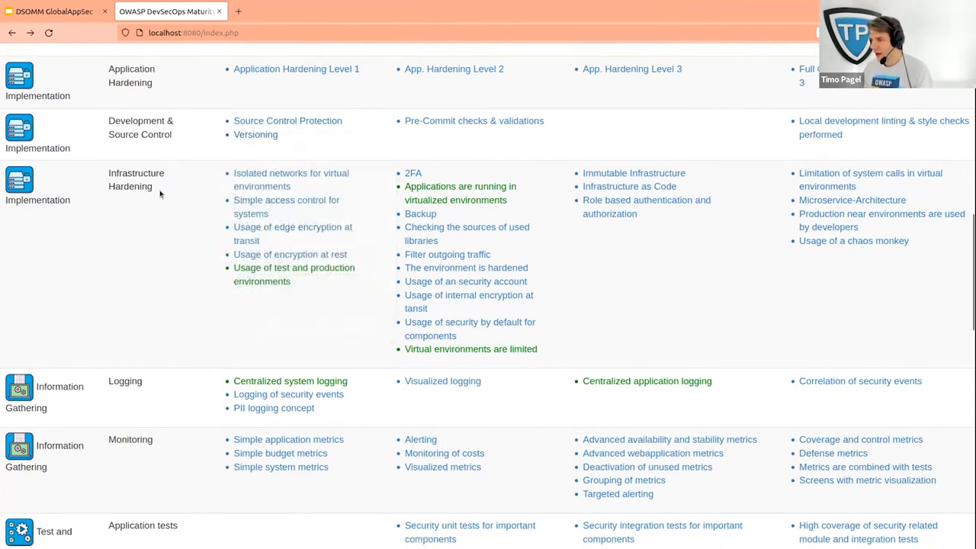
{"action": "scroll", "scroll_direction": "down", "scroll_amount": 3}
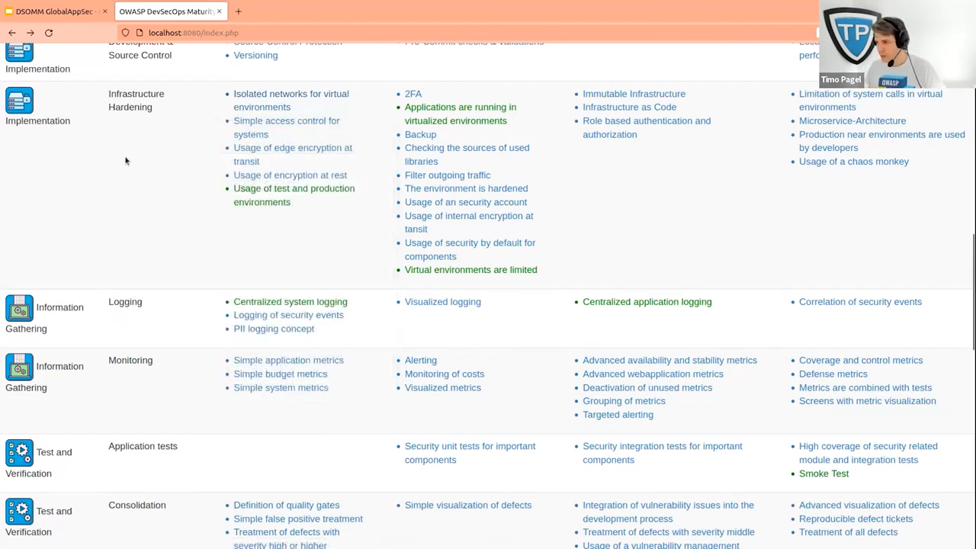
{"action": "scroll", "scroll_direction": "down", "scroll_amount": 3}
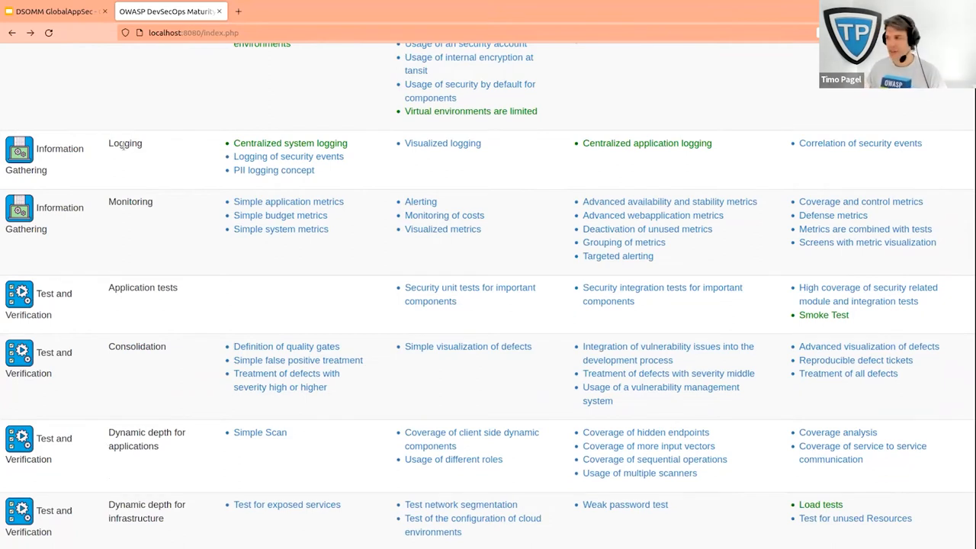
{"action": "scroll", "scroll_direction": "down", "scroll_amount": 3}
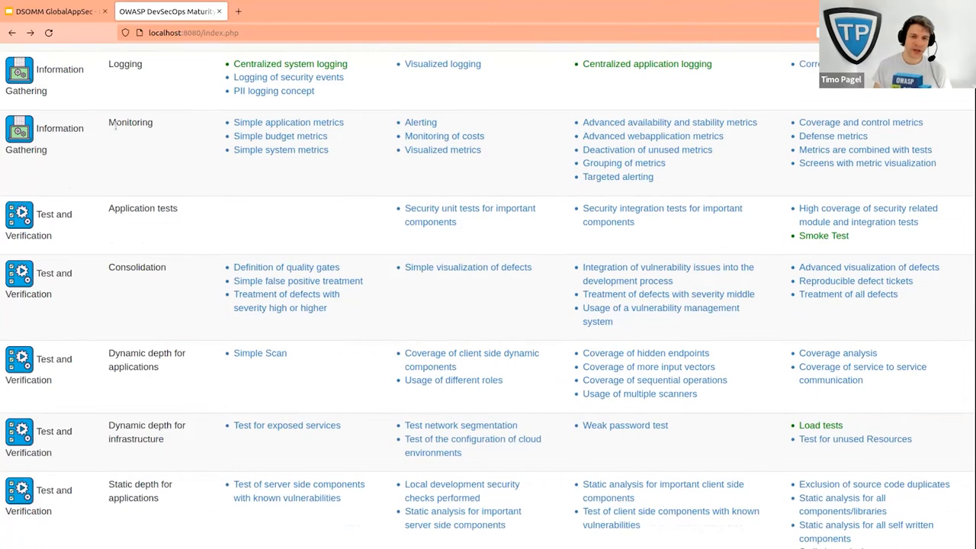
{"action": "mouse_move", "coordinate": [141, 189]}
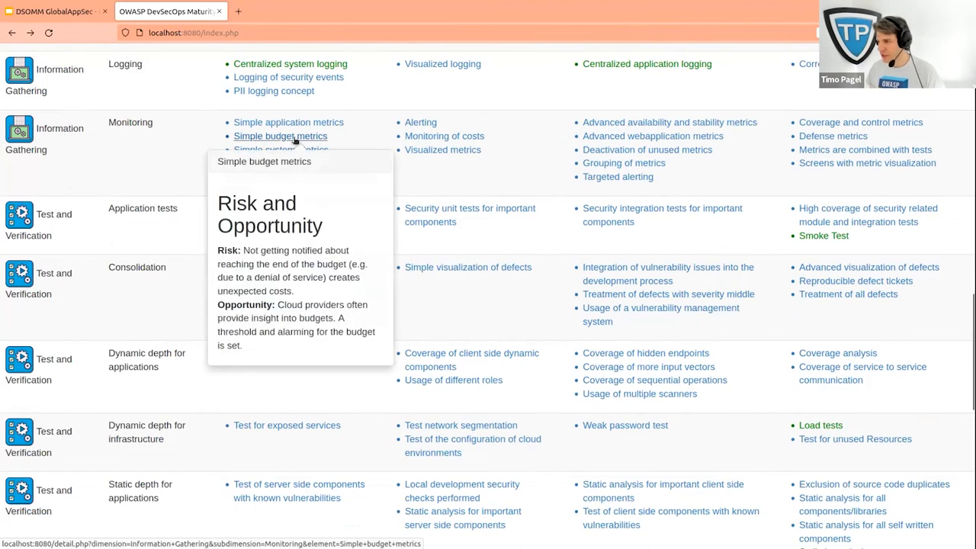
{"action": "mouse_move", "coordinate": [247, 136]}
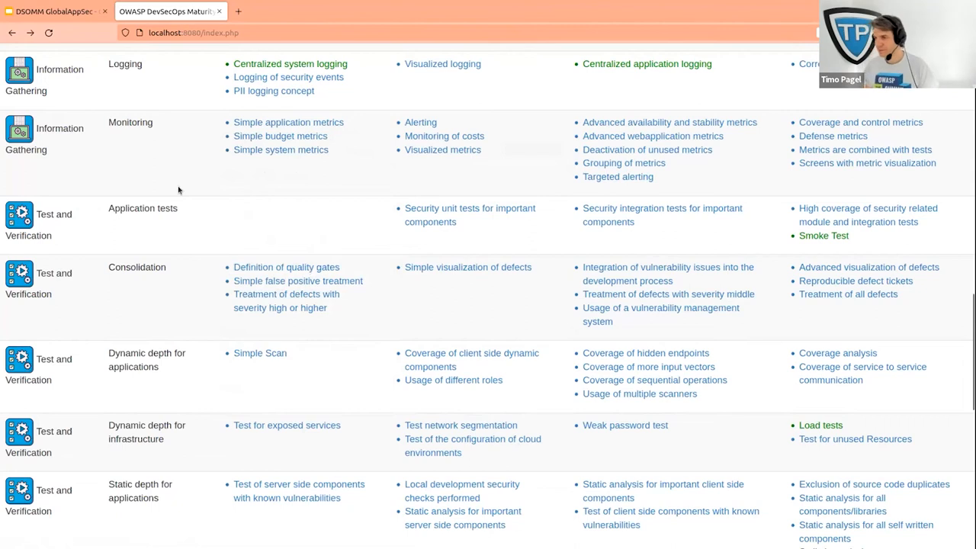
{"action": "scroll", "scroll_direction": "down", "scroll_amount": 3}
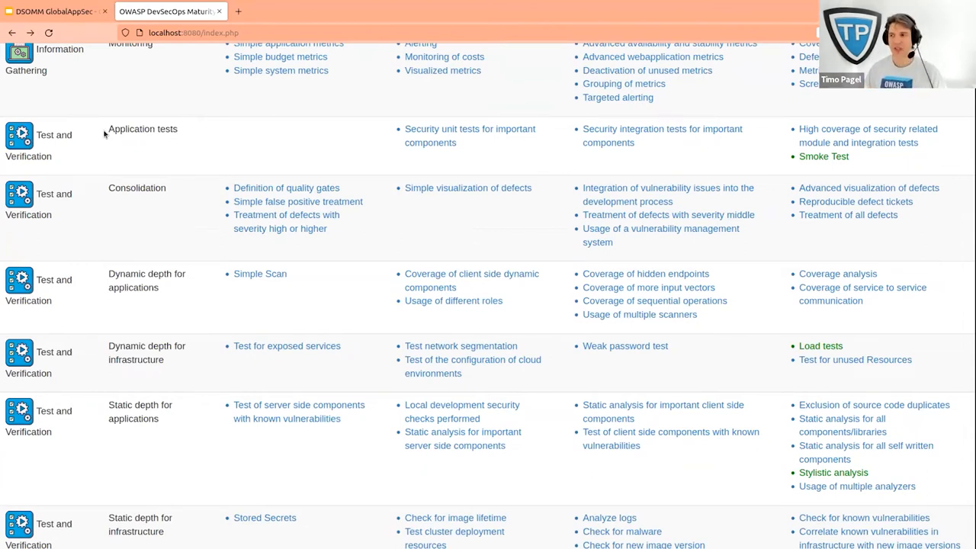
{"action": "scroll", "scroll_direction": "down", "scroll_amount": 3}
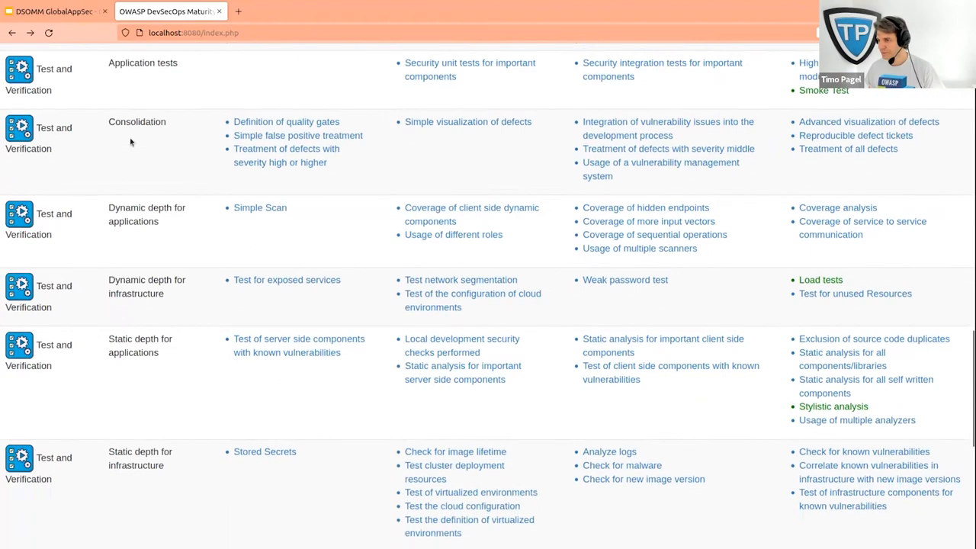
{"action": "scroll", "scroll_direction": "up", "scroll_amount": 3}
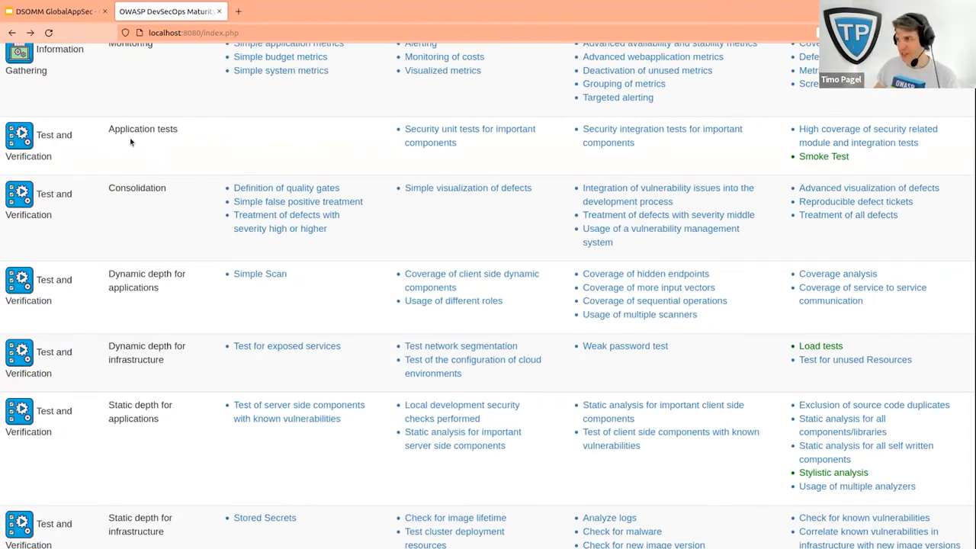
{"action": "mouse_move", "coordinate": [469, 134]}
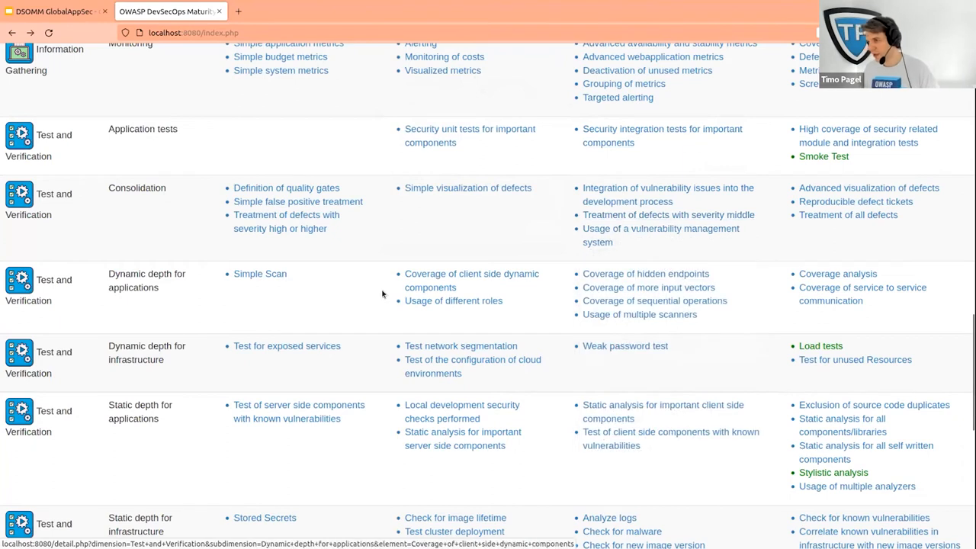
{"action": "mouse_move", "coordinate": [140, 216]}
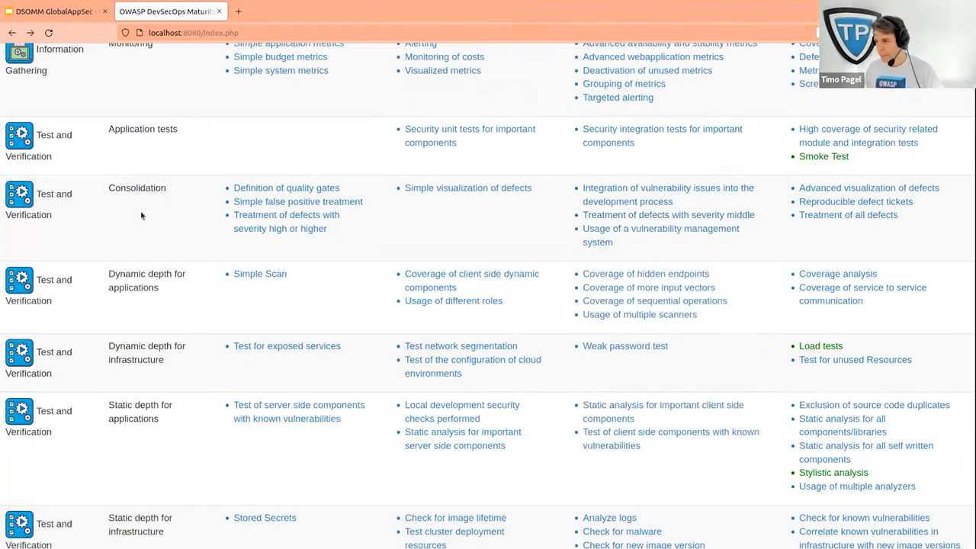
{"action": "scroll", "scroll_direction": "down", "scroll_amount": 3}
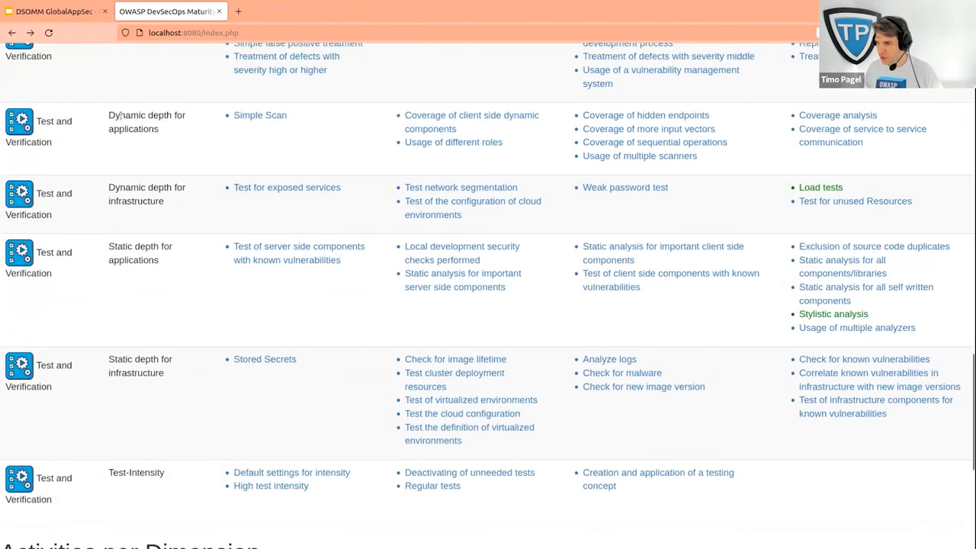
{"action": "mouse_move", "coordinate": [141, 433]}
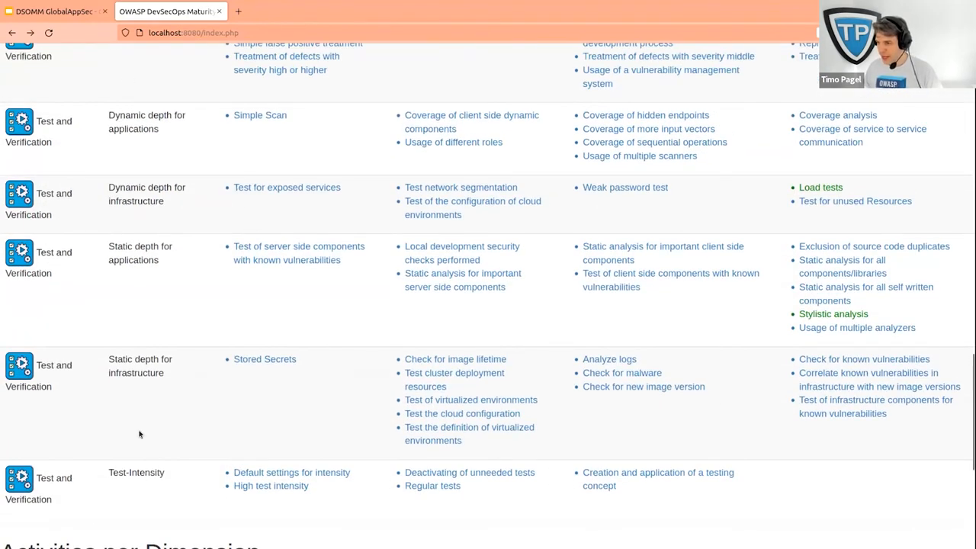
{"action": "mouse_move", "coordinate": [107, 476]}
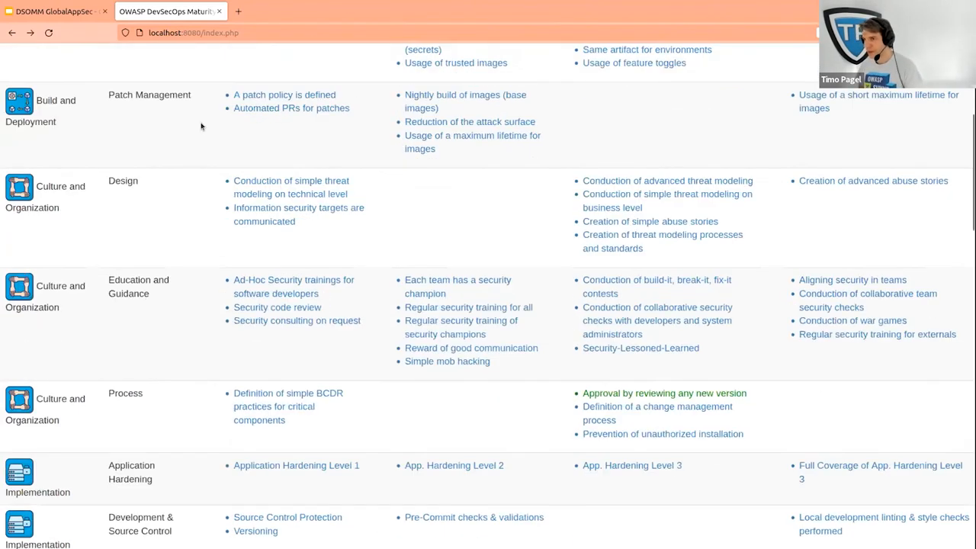
{"action": "left_click", "coordinate": [177, 58]}
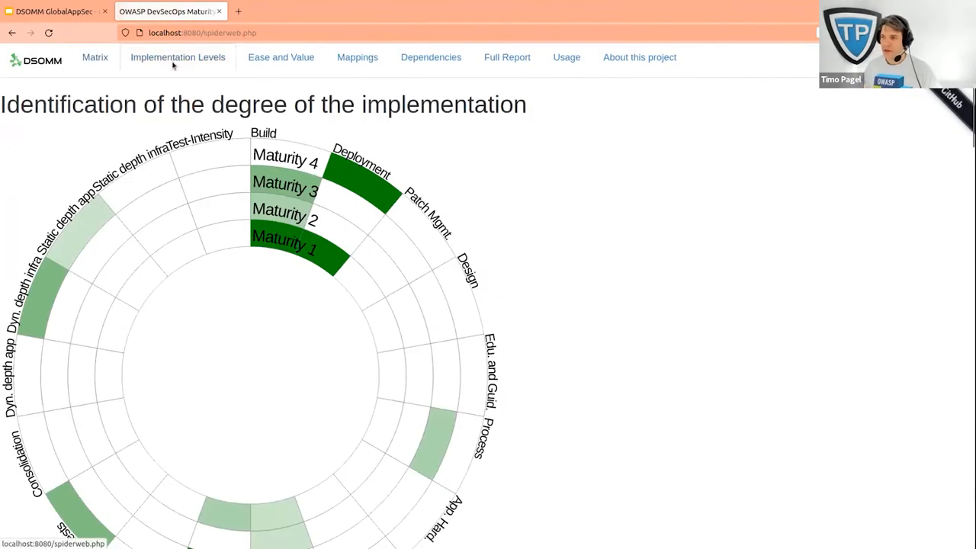
{"action": "mouse_move", "coordinate": [256, 89]}
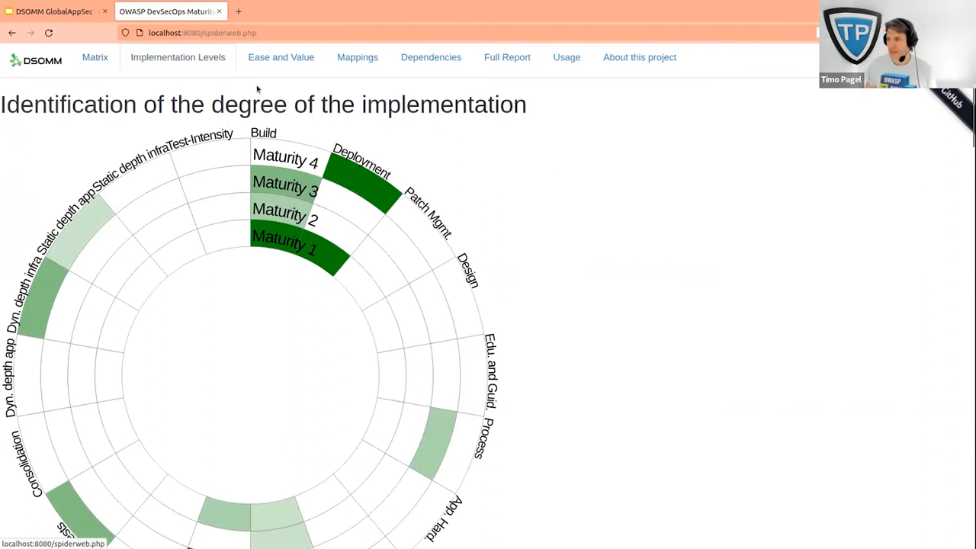
{"action": "scroll", "scroll_direction": "down", "scroll_amount": 3}
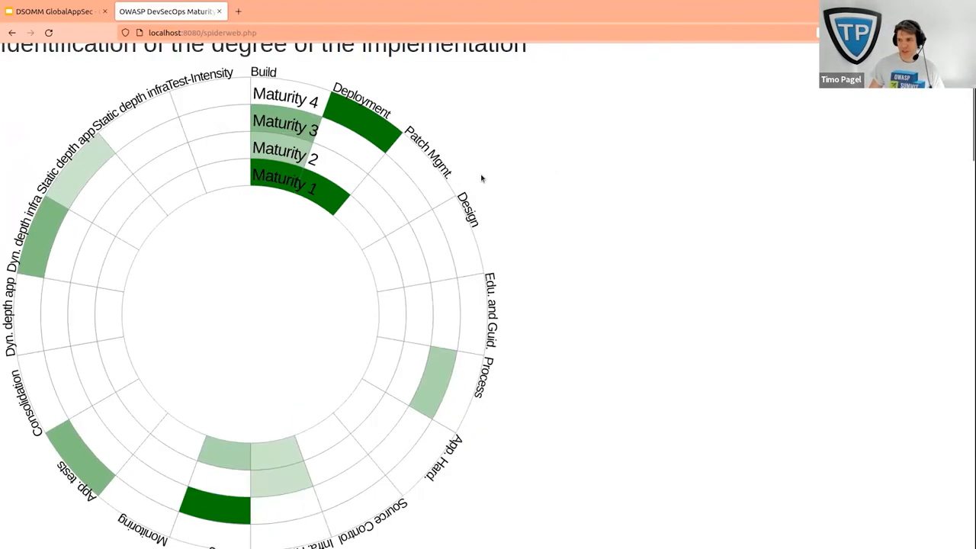
{"action": "scroll", "scroll_direction": "up", "scroll_amount": 3}
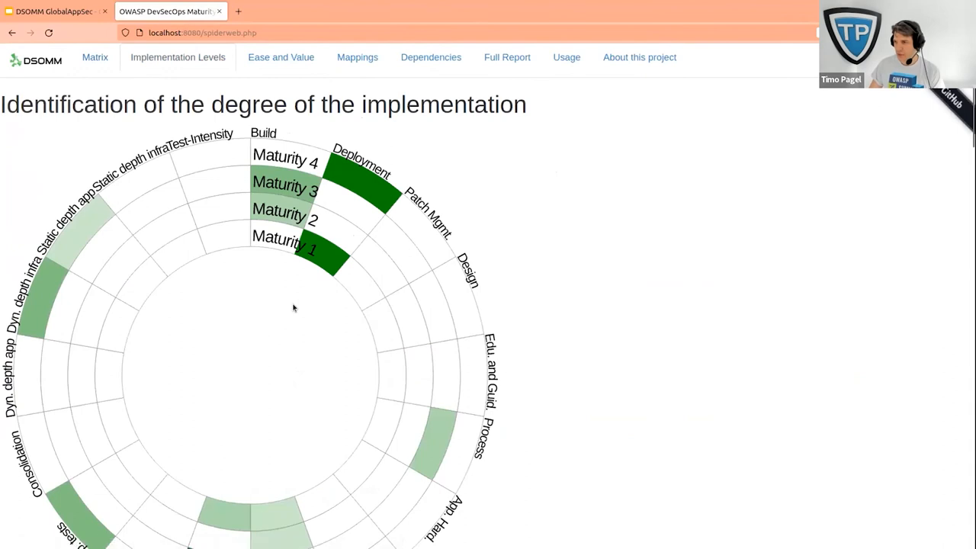
{"action": "scroll", "scroll_direction": "down", "scroll_amount": 3}
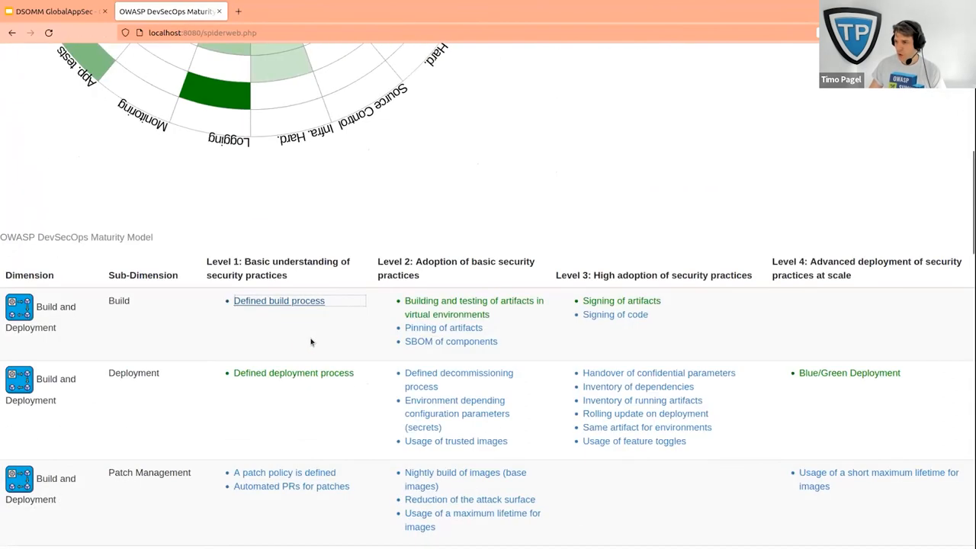
{"action": "scroll", "scroll_direction": "up", "scroll_amount": 3}
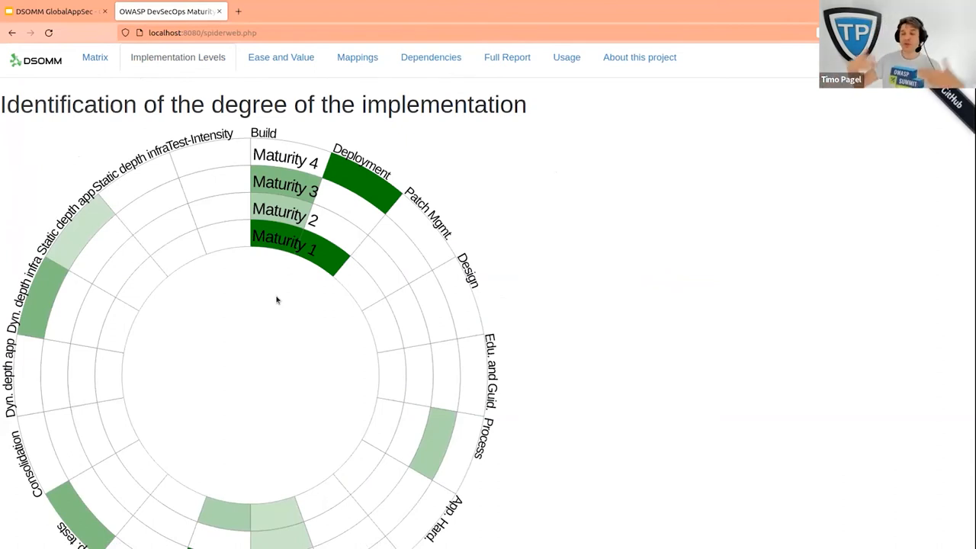
{"action": "scroll", "scroll_direction": "down", "scroll_amount": 3}
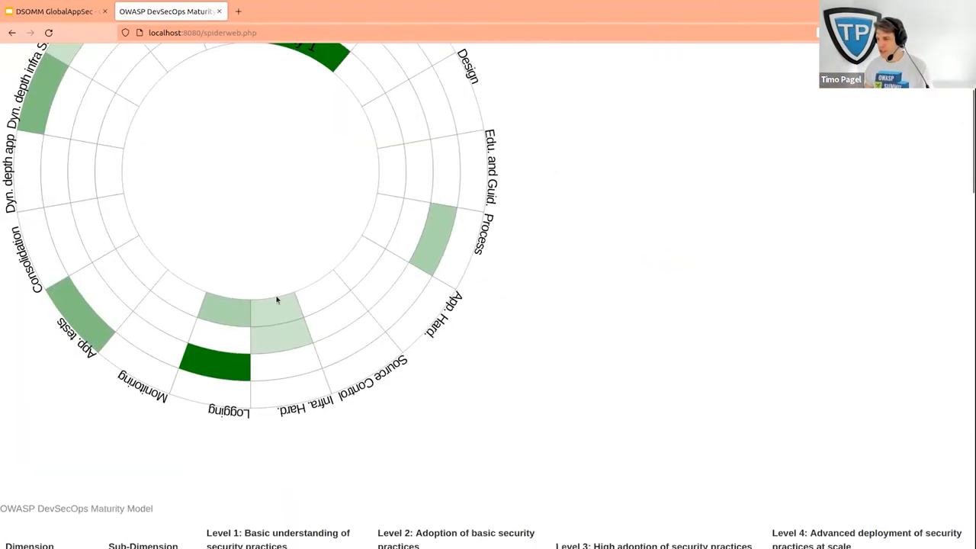
{"action": "scroll", "scroll_direction": "down", "scroll_amount": 3}
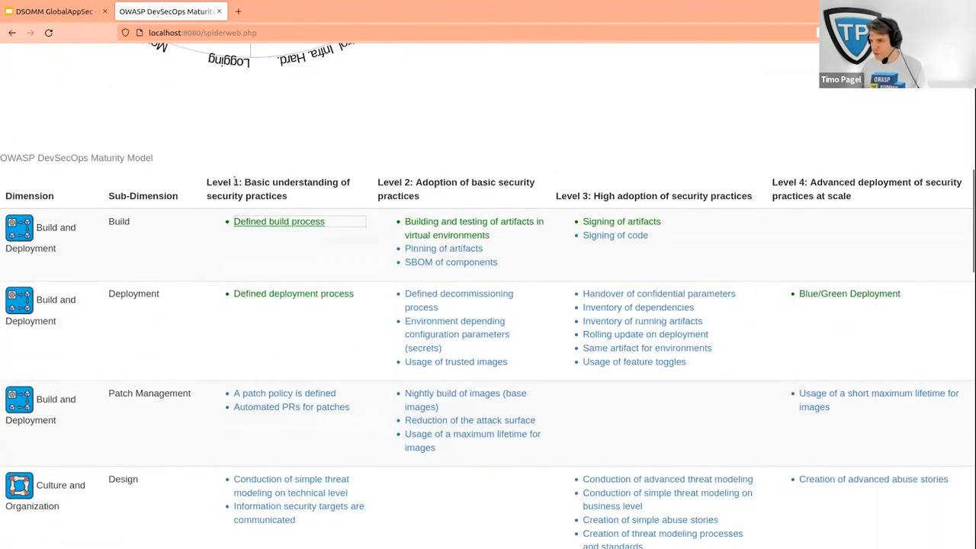
{"action": "mouse_move", "coordinate": [425, 201]}
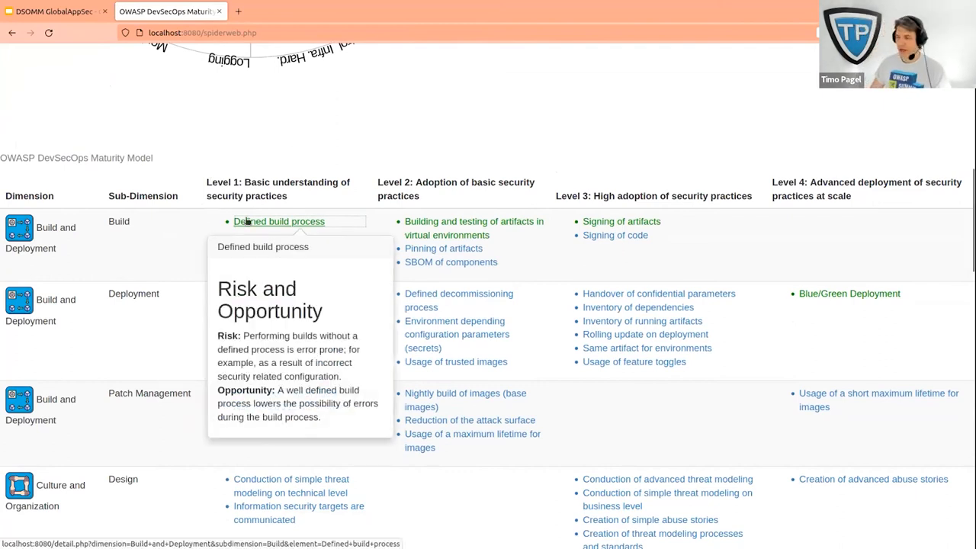
{"action": "mouse_move", "coordinate": [221, 216]}
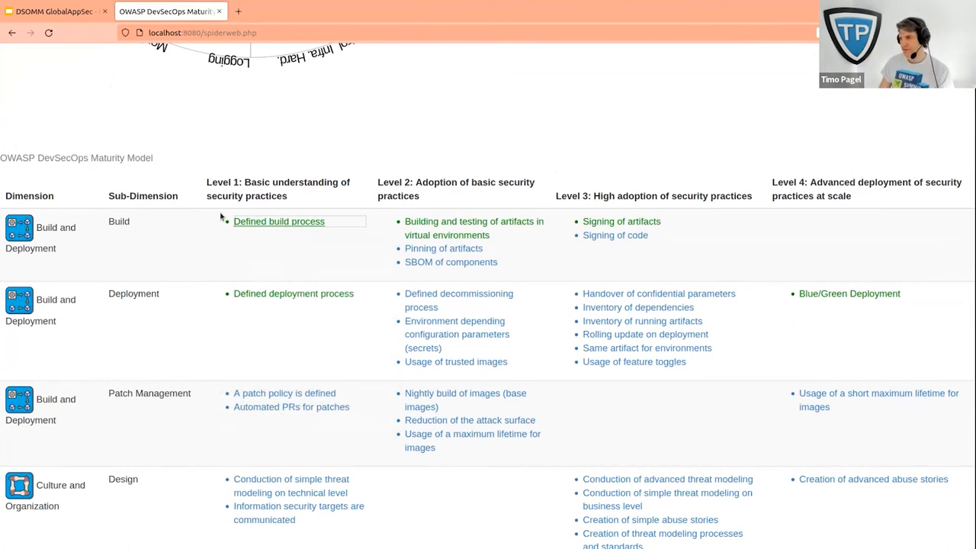
{"action": "scroll", "scroll_direction": "up", "scroll_amount": 3}
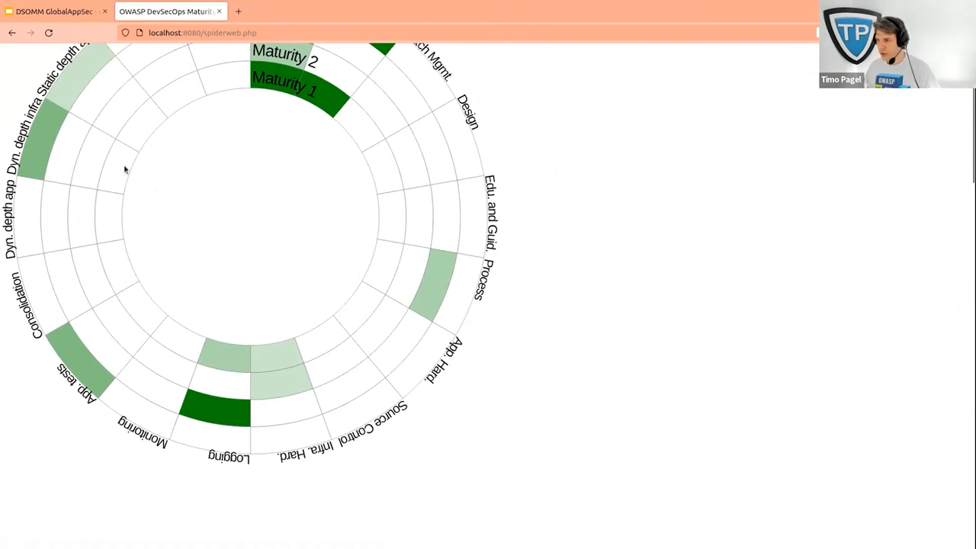
{"action": "mouse_move", "coordinate": [52, 268]}
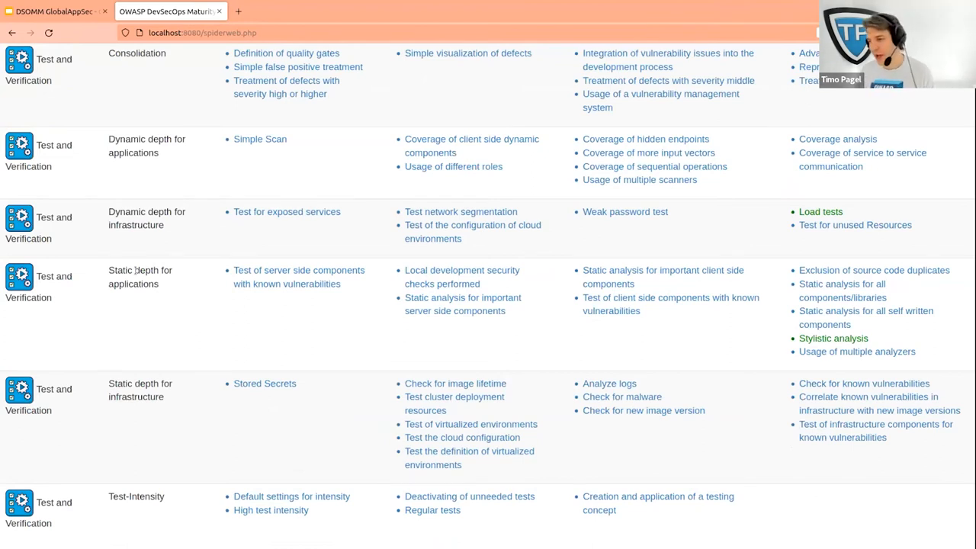
{"action": "mouse_move", "coordinate": [165, 77]}
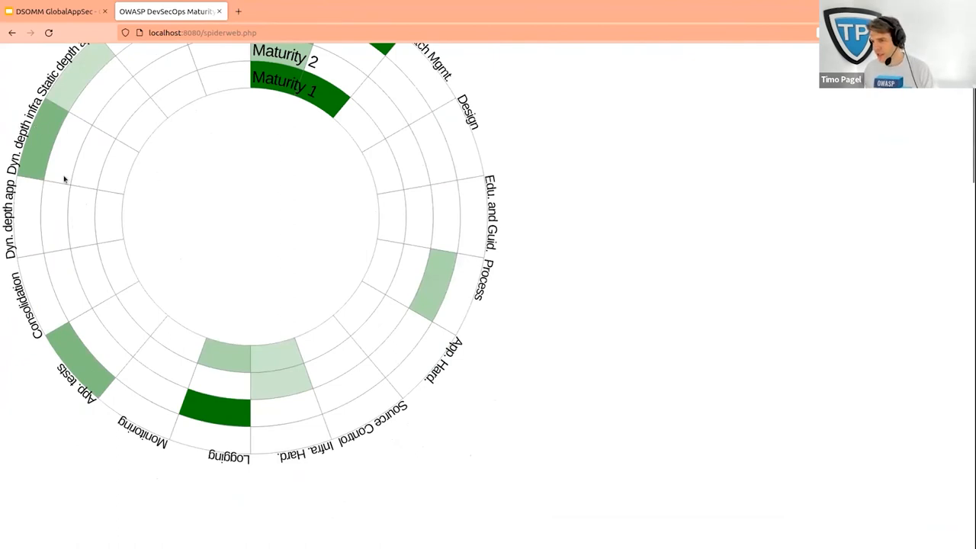
{"action": "mouse_move", "coordinate": [7, 114]}
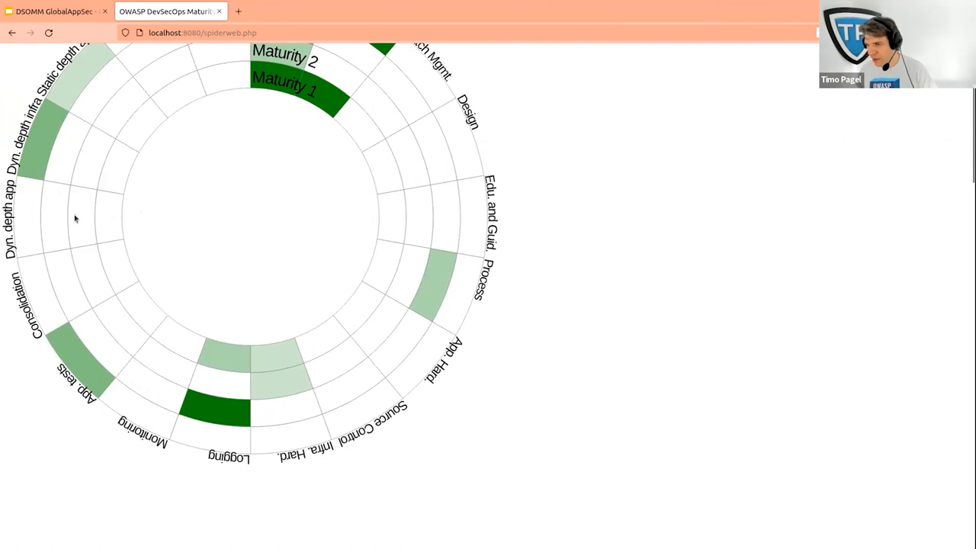
{"action": "mouse_move", "coordinate": [33, 216]}
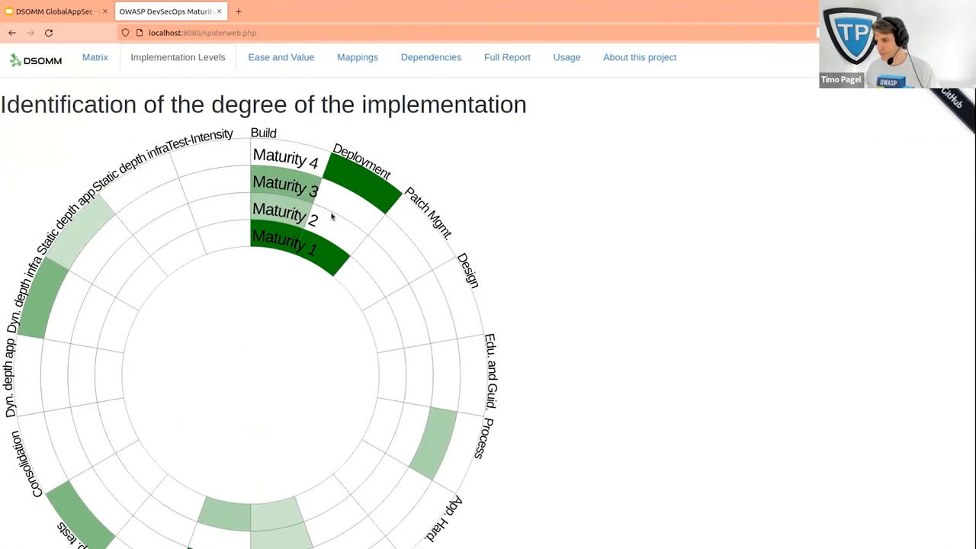
Show the Ease and Value chart with only 'Build and Deployment - Build' plotted in the legend.
{"action": "left_click", "coordinate": [281, 58]}
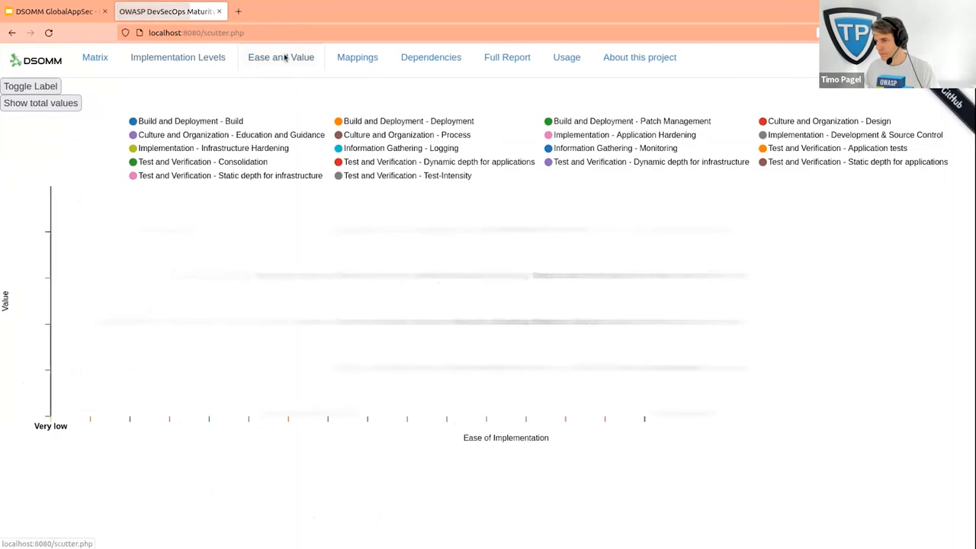
{"action": "left_click", "coordinate": [30, 86]}
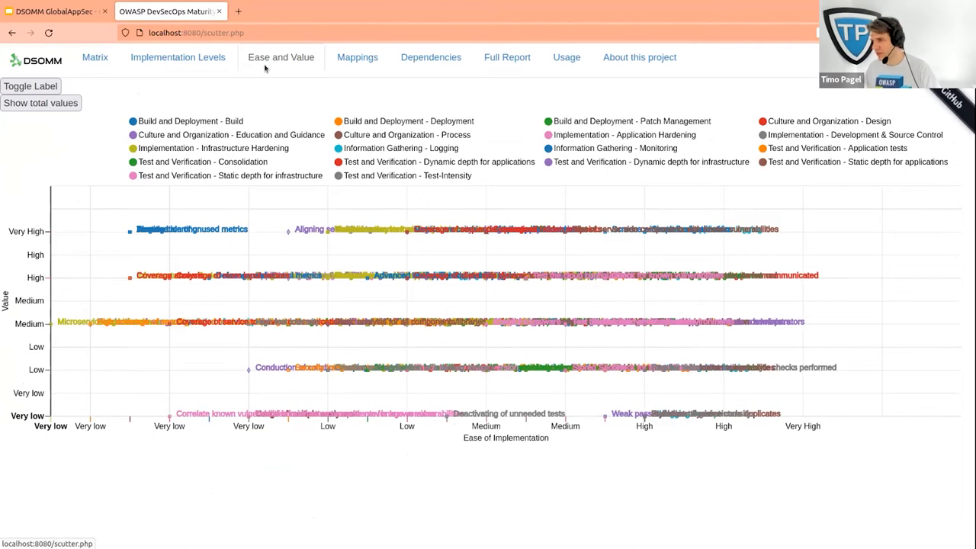
{"action": "mouse_move", "coordinate": [293, 70]}
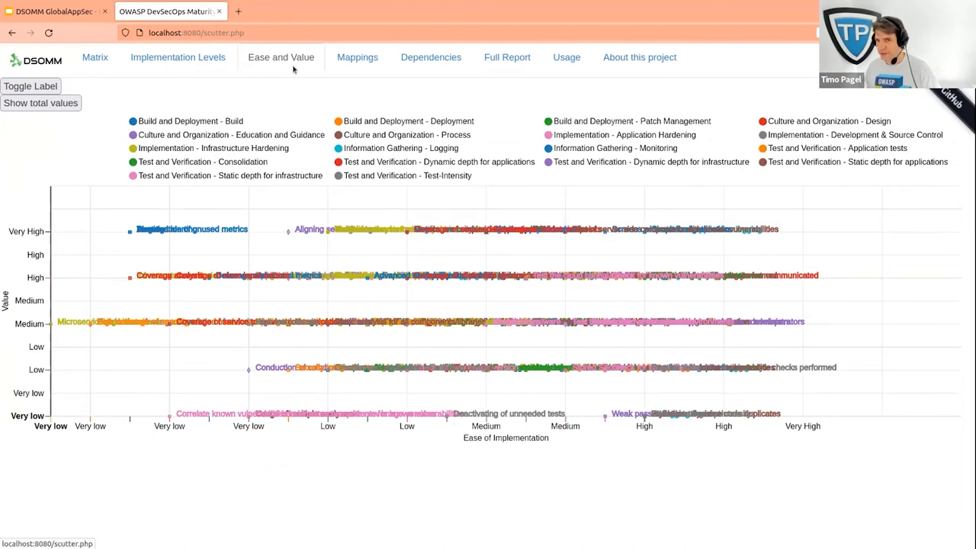
{"action": "mouse_move", "coordinate": [238, 122]}
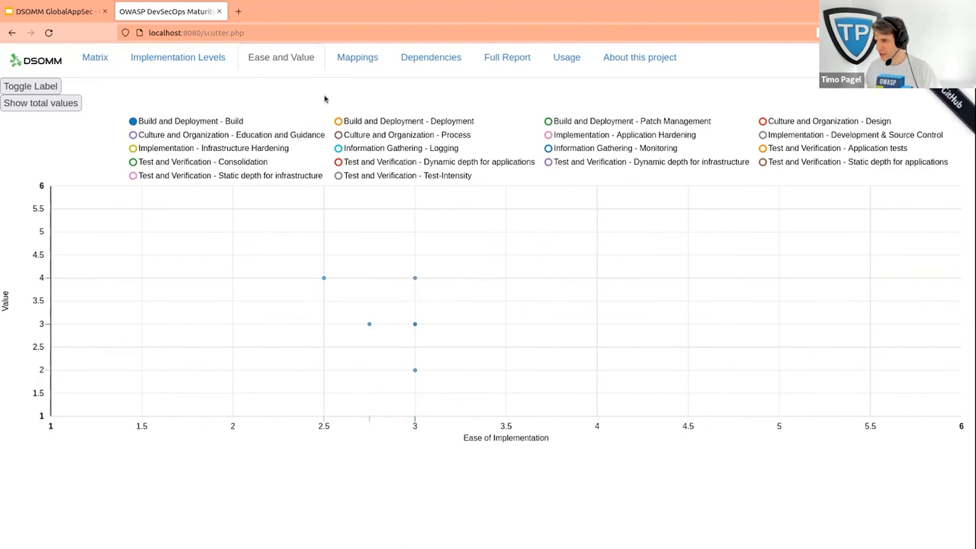
{"action": "left_click", "coordinate": [357, 58]}
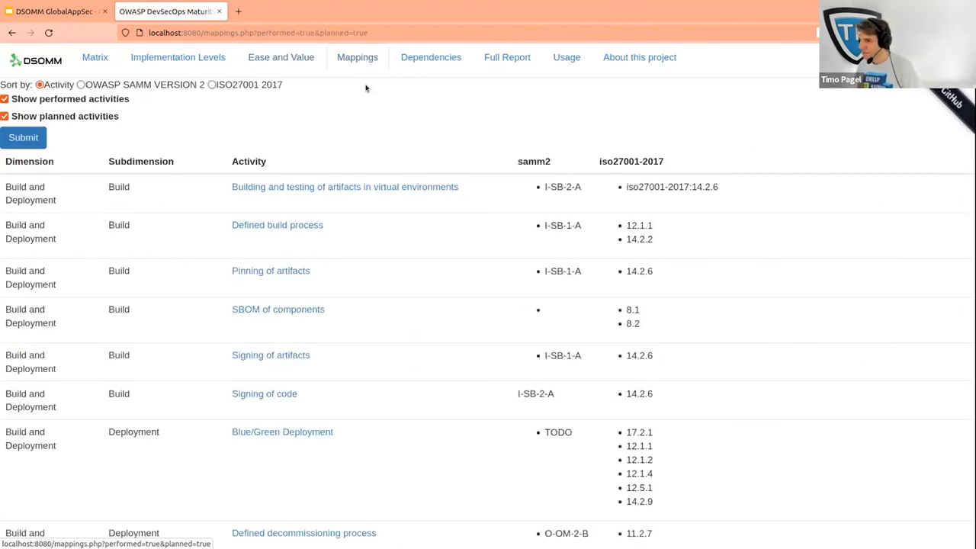
{"action": "mouse_move", "coordinate": [397, 78]}
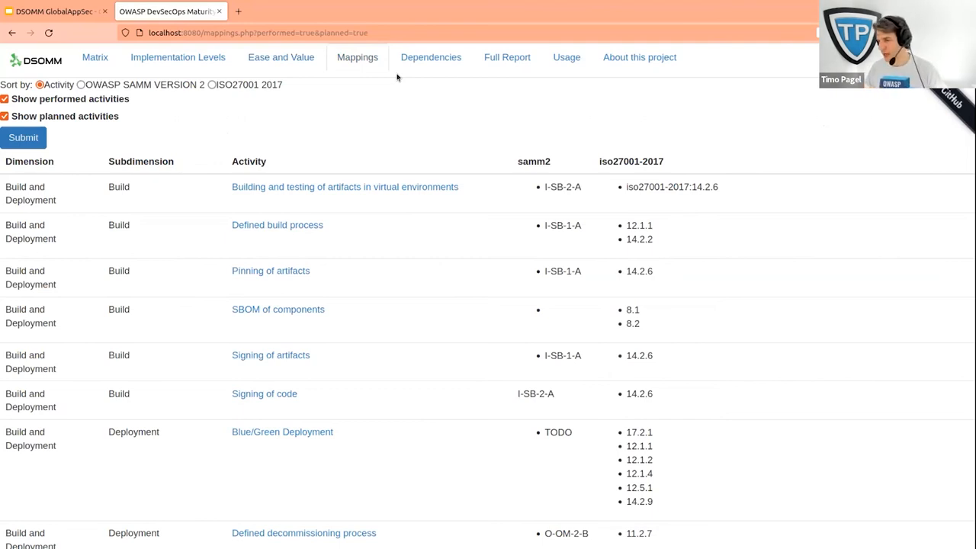
{"action": "mouse_move", "coordinate": [405, 88]}
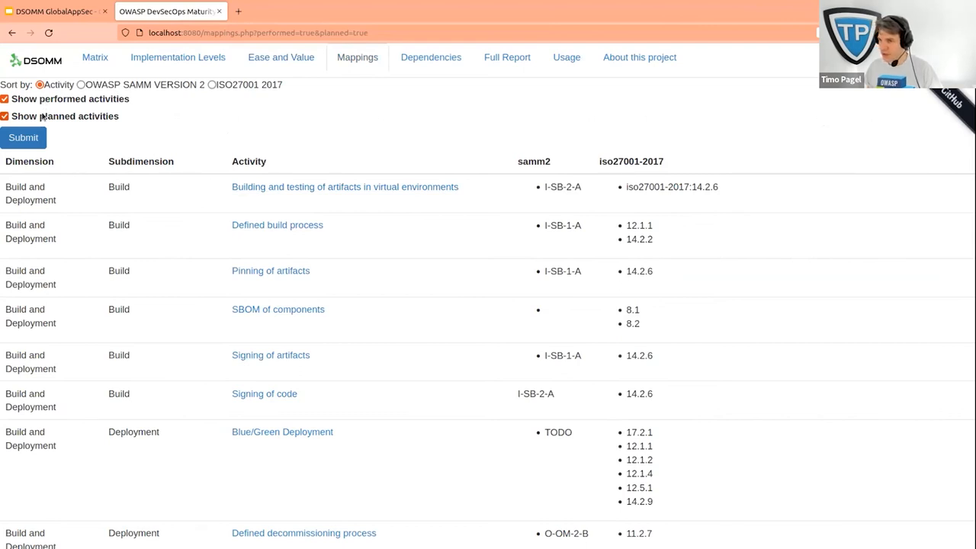
{"action": "left_click", "coordinate": [6, 116]}
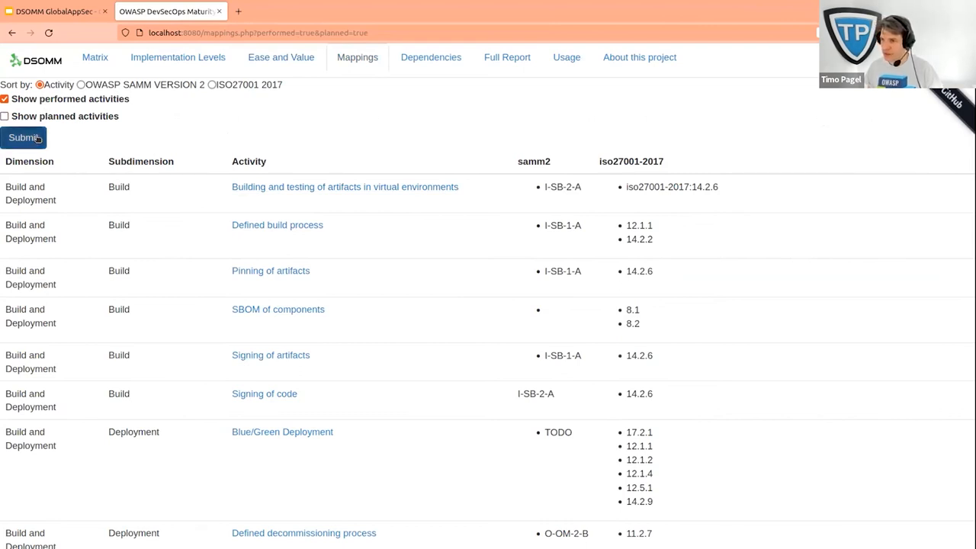
{"action": "left_click", "coordinate": [23, 137]}
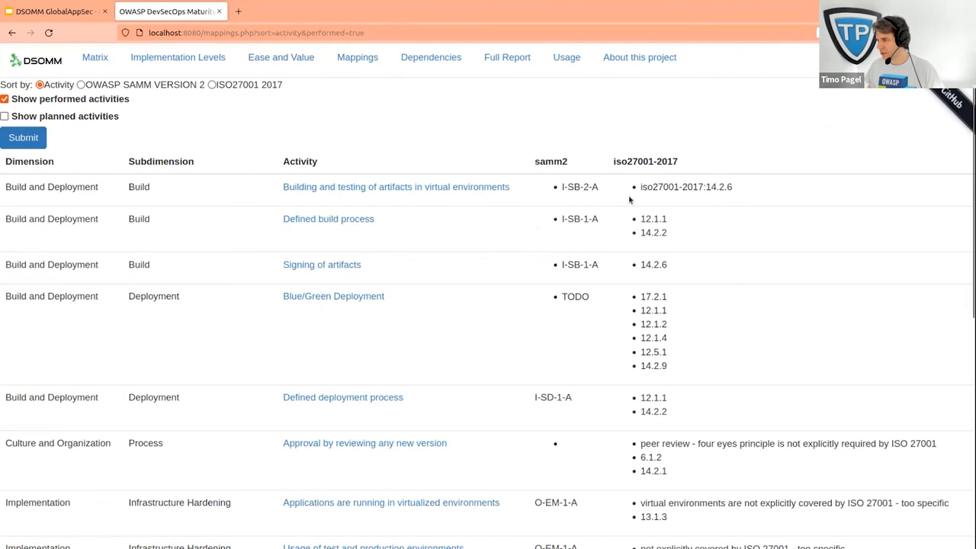
{"action": "mouse_move", "coordinate": [738, 201]}
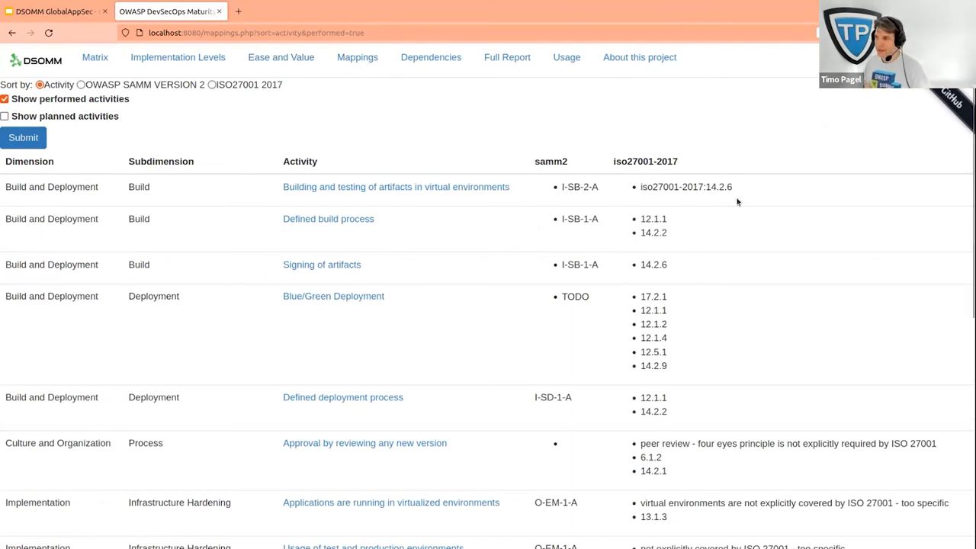
{"action": "mouse_move", "coordinate": [587, 177]}
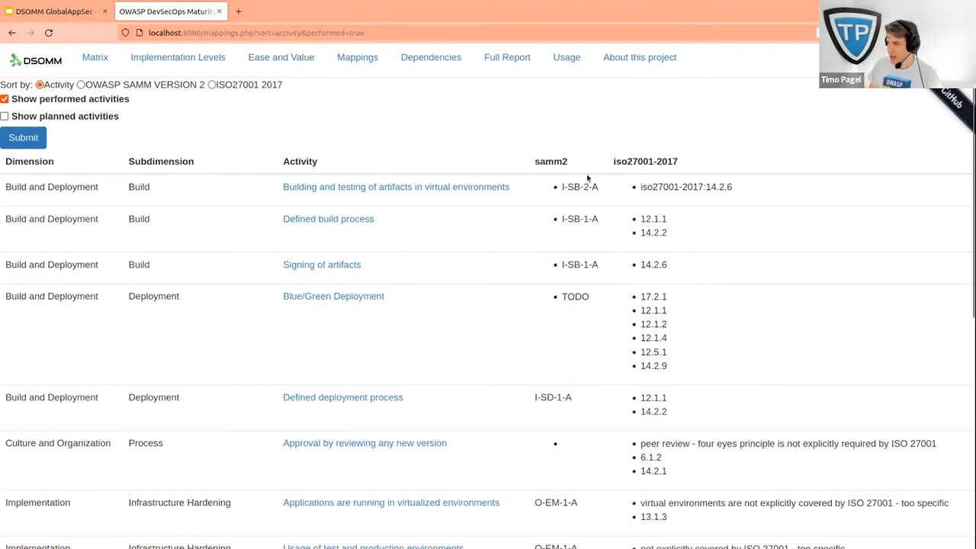
{"action": "mouse_move", "coordinate": [535, 196]}
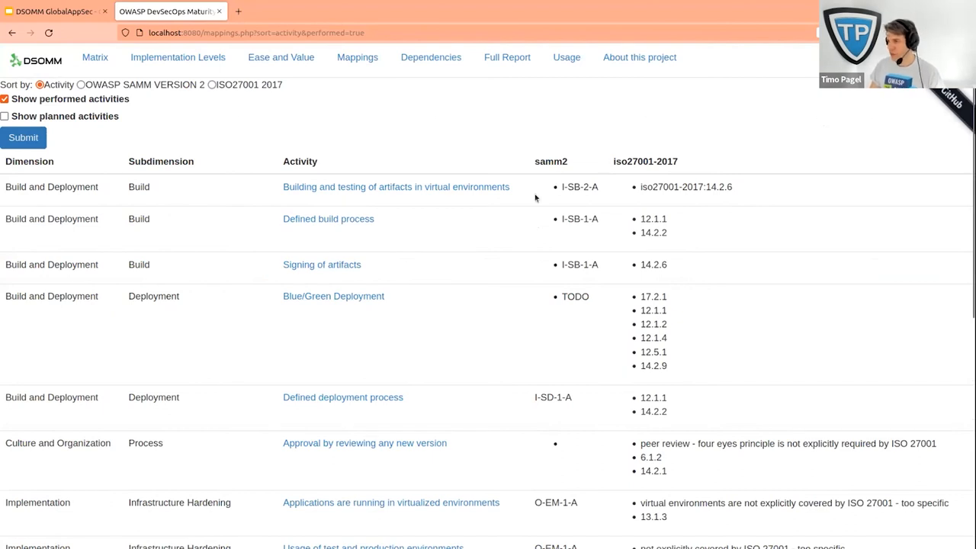
{"action": "mouse_move", "coordinate": [250, 204]}
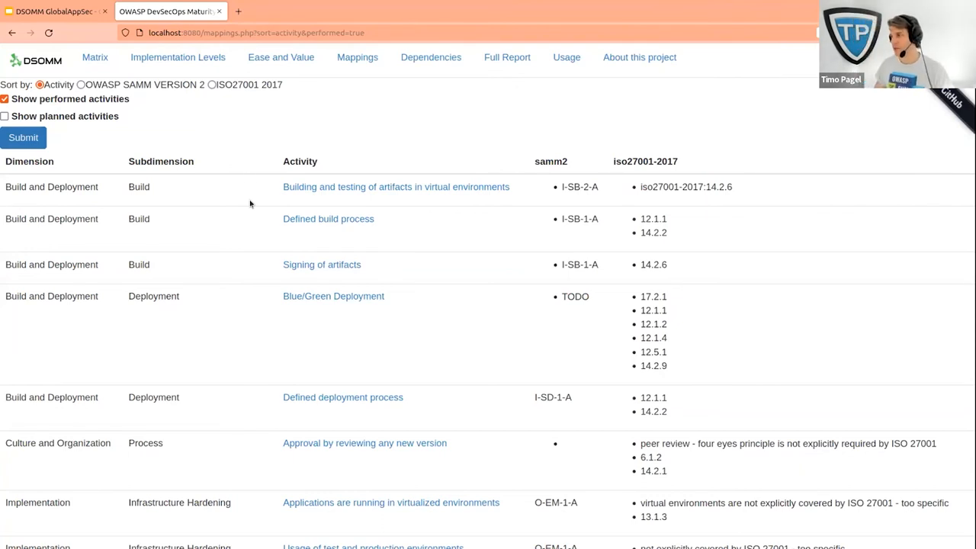
{"action": "mouse_move", "coordinate": [491, 85]}
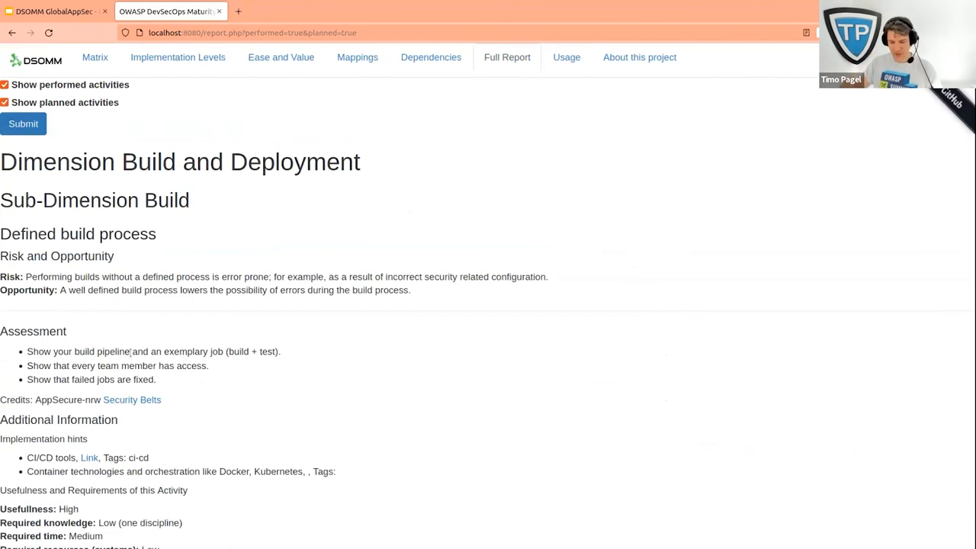
{"action": "mouse_move", "coordinate": [558, 95]}
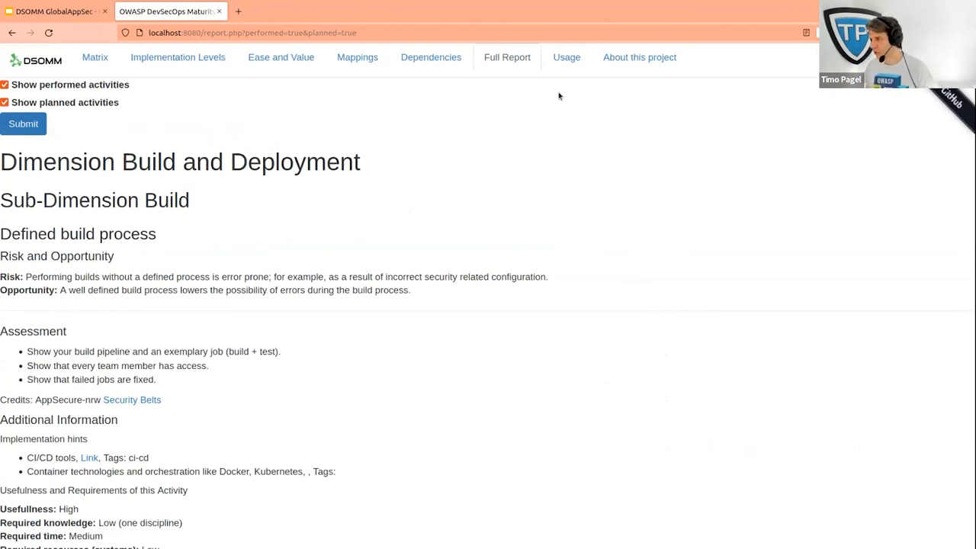
Move from the Full Report to the Usage page's Pre-Requirements and Risk management intro.
{"action": "left_click", "coordinate": [567, 58]}
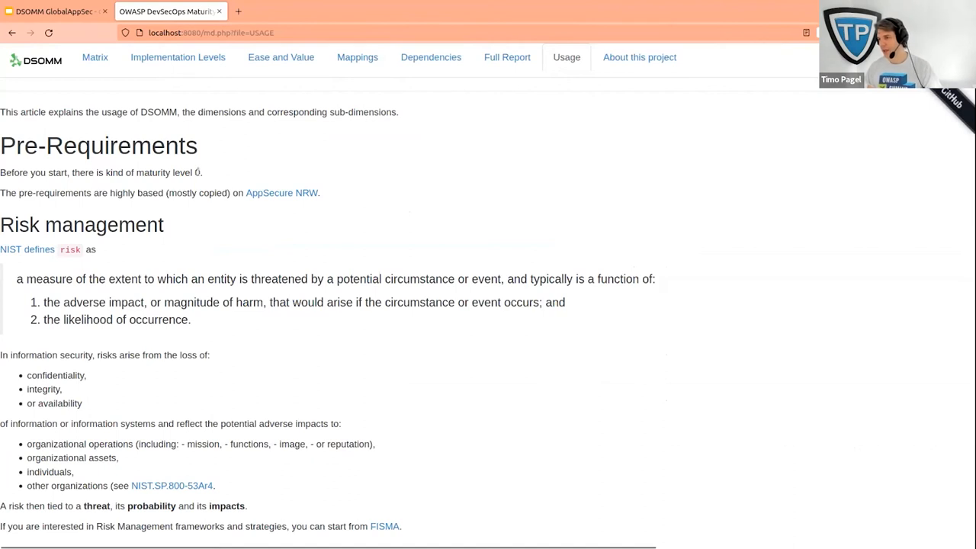
Mark the usage guide's maturity level 0 sentence, then show the About this project introduction.
{"action": "triple_click", "coordinate": [99, 172]}
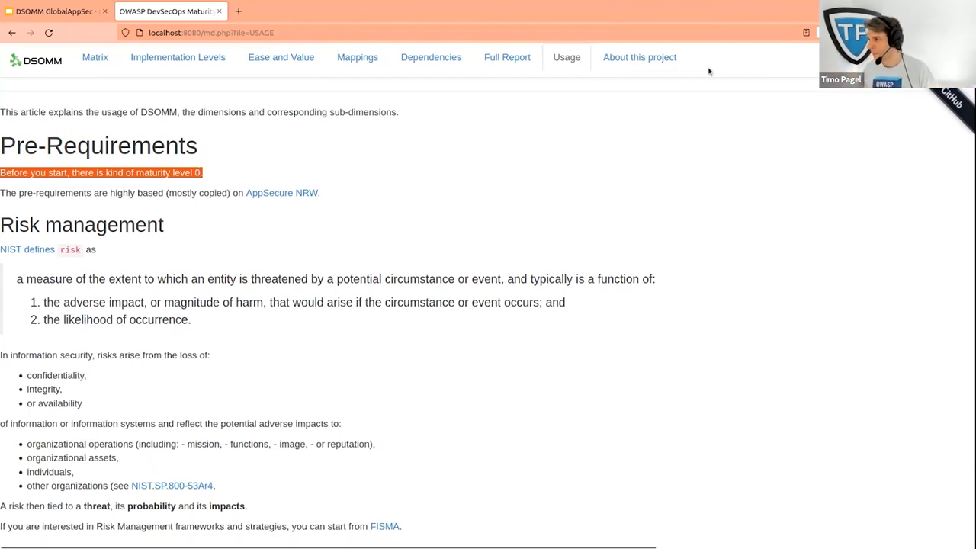
{"action": "left_click", "coordinate": [639, 58]}
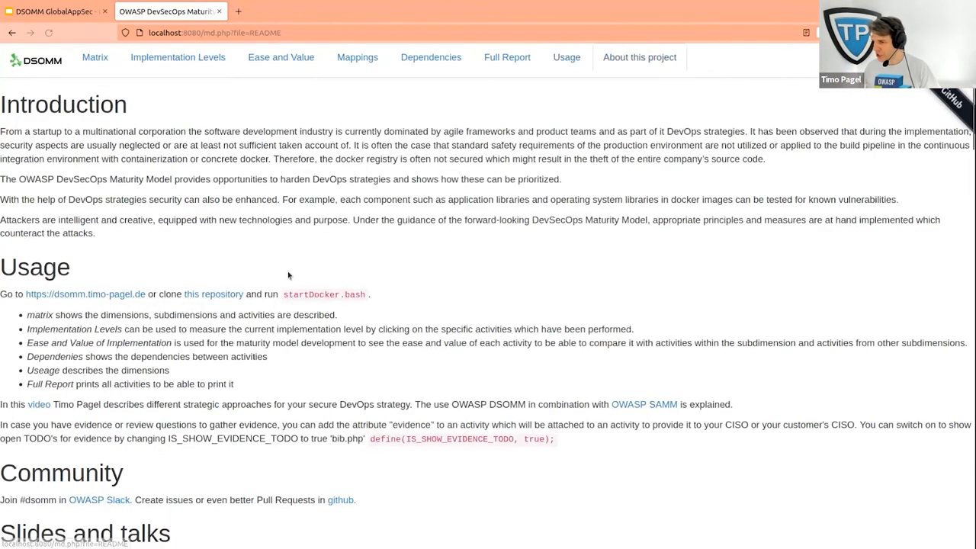
Bring the README's Slides and talks list and Assessment section into view.
{"action": "scroll", "scroll_direction": "down", "scroll_amount": 3}
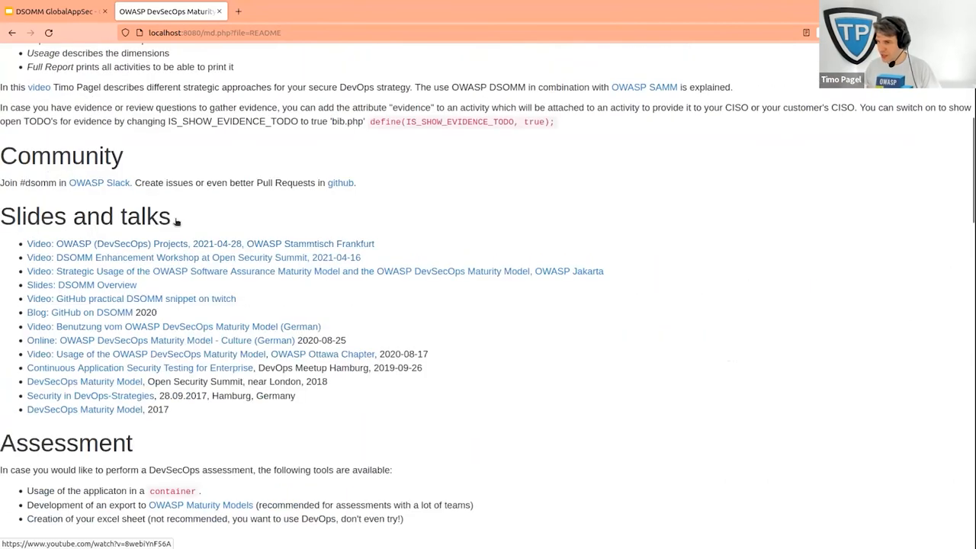
{"action": "mouse_move", "coordinate": [73, 241]}
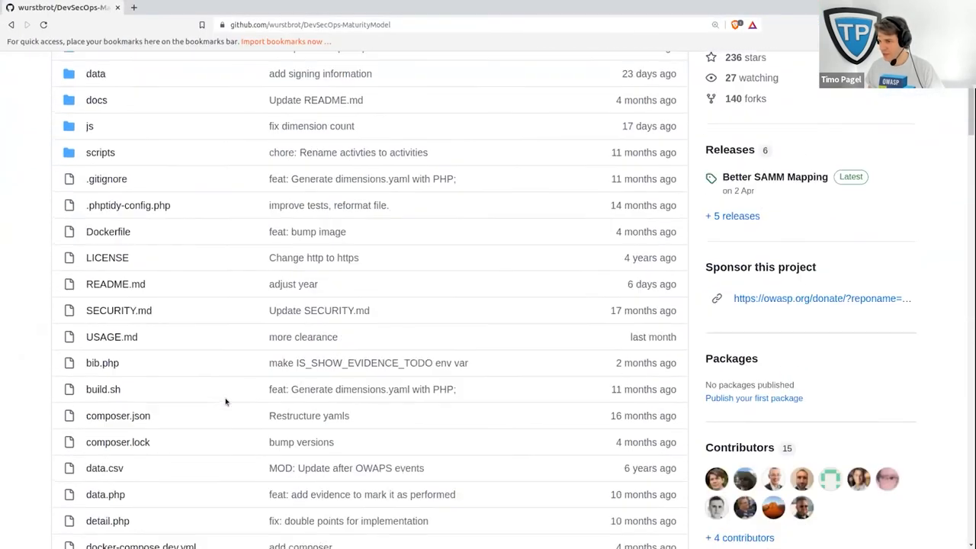
Look further down the DevSecOps Maturity Model GitHub repository's file list and sidebar.
{"action": "scroll", "scroll_direction": "down", "scroll_amount": 3}
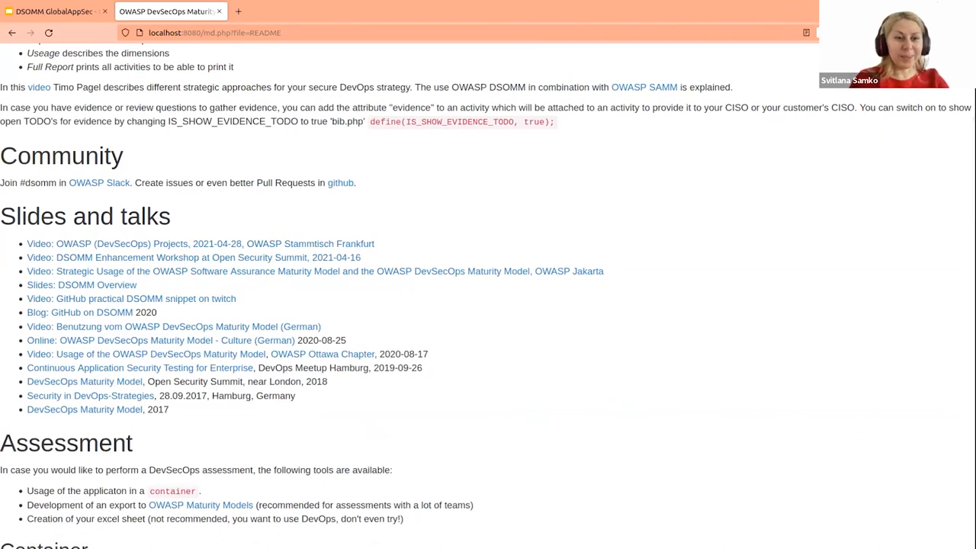
Return to the Matrix view to review the Test and Verification rows.
{"action": "scroll", "scroll_direction": "up", "scroll_amount": 3}
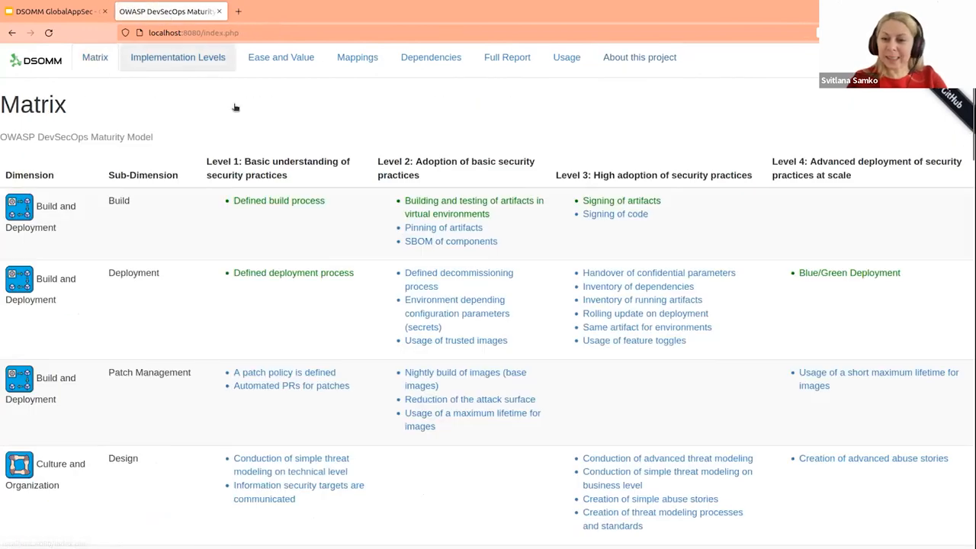
{"action": "left_click", "coordinate": [177, 58]}
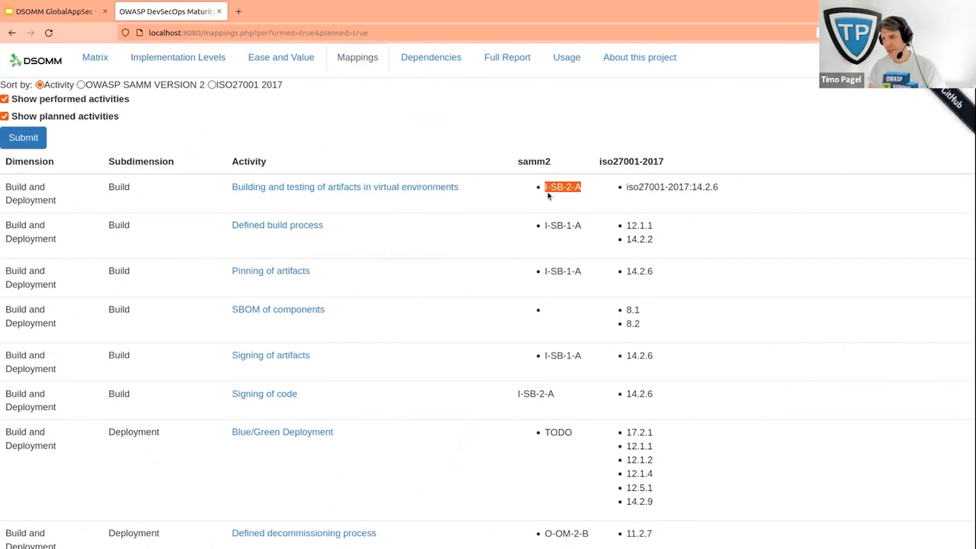
{"action": "mouse_move", "coordinate": [94, 58]}
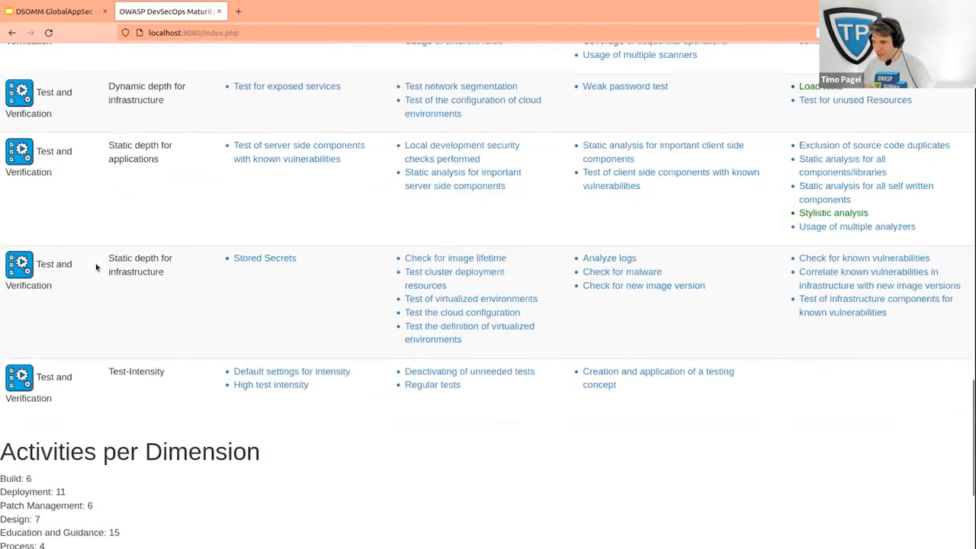
{"action": "scroll", "scroll_direction": "up", "scroll_amount": 3}
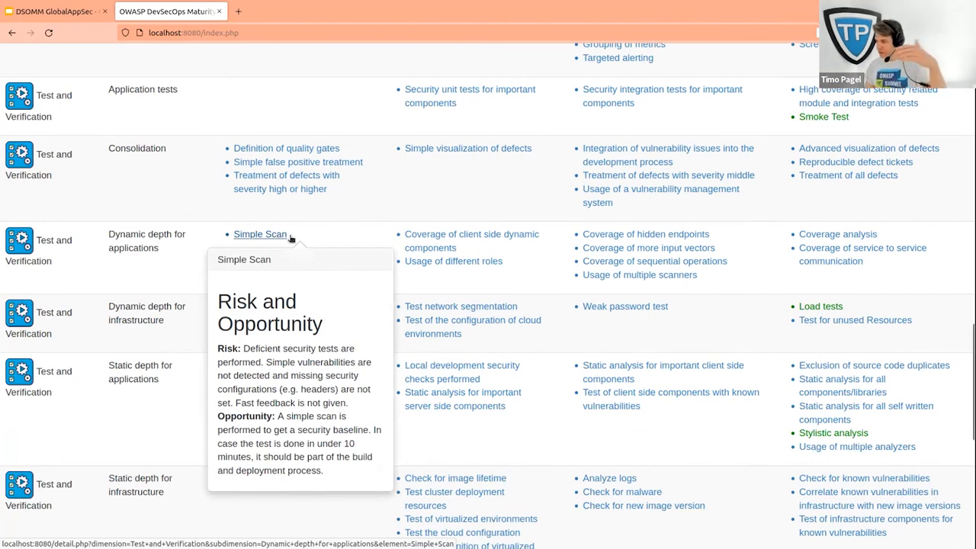
{"action": "mouse_move", "coordinate": [552, 216]}
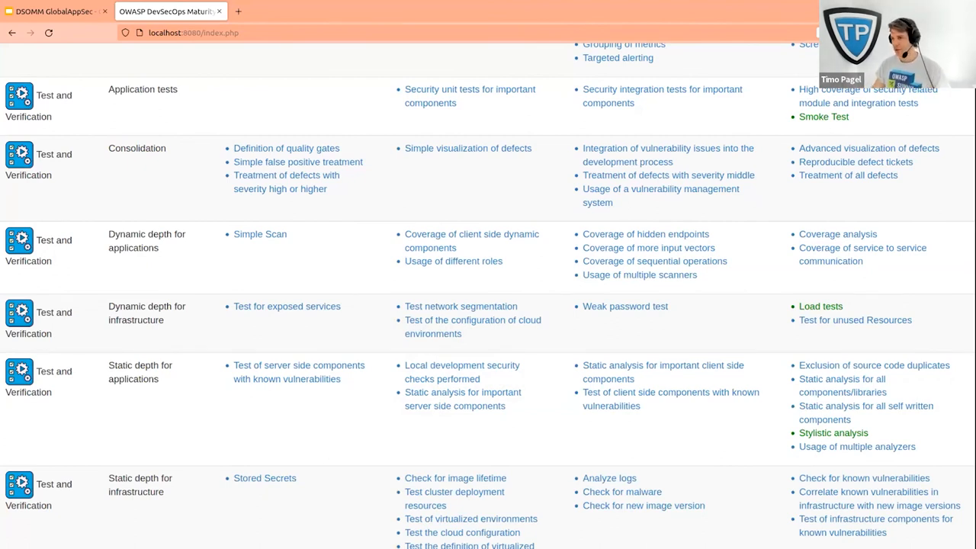
{"action": "scroll", "scroll_direction": "up", "scroll_amount": 3}
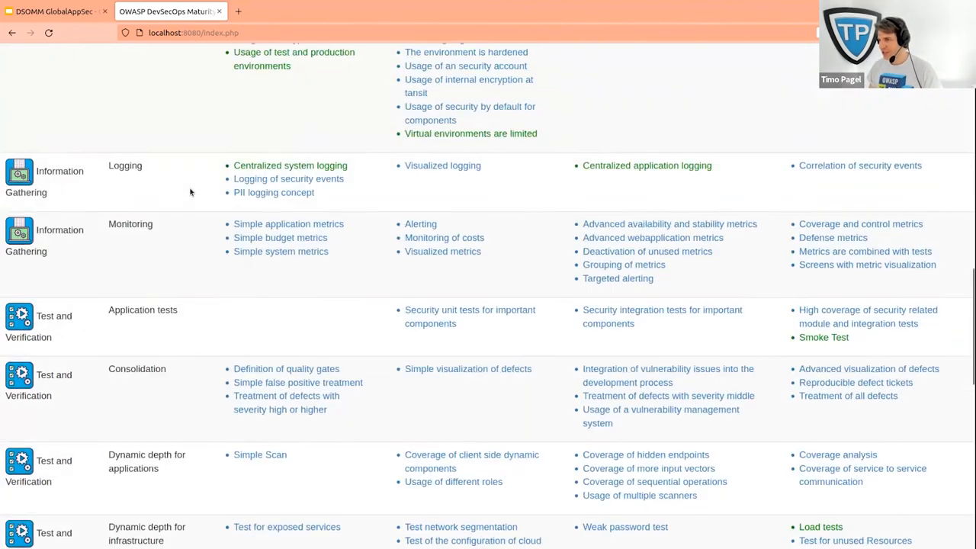
{"action": "scroll", "scroll_direction": "up", "scroll_amount": 3}
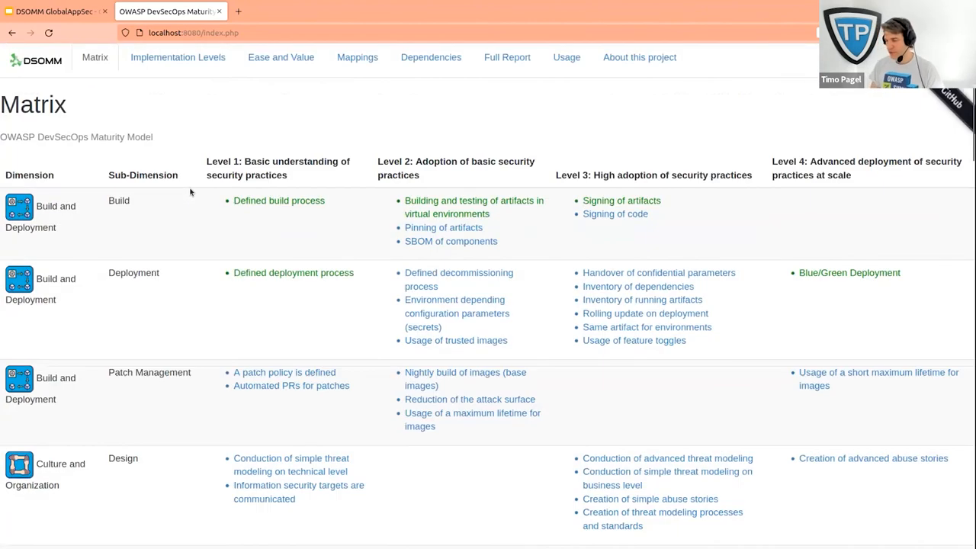